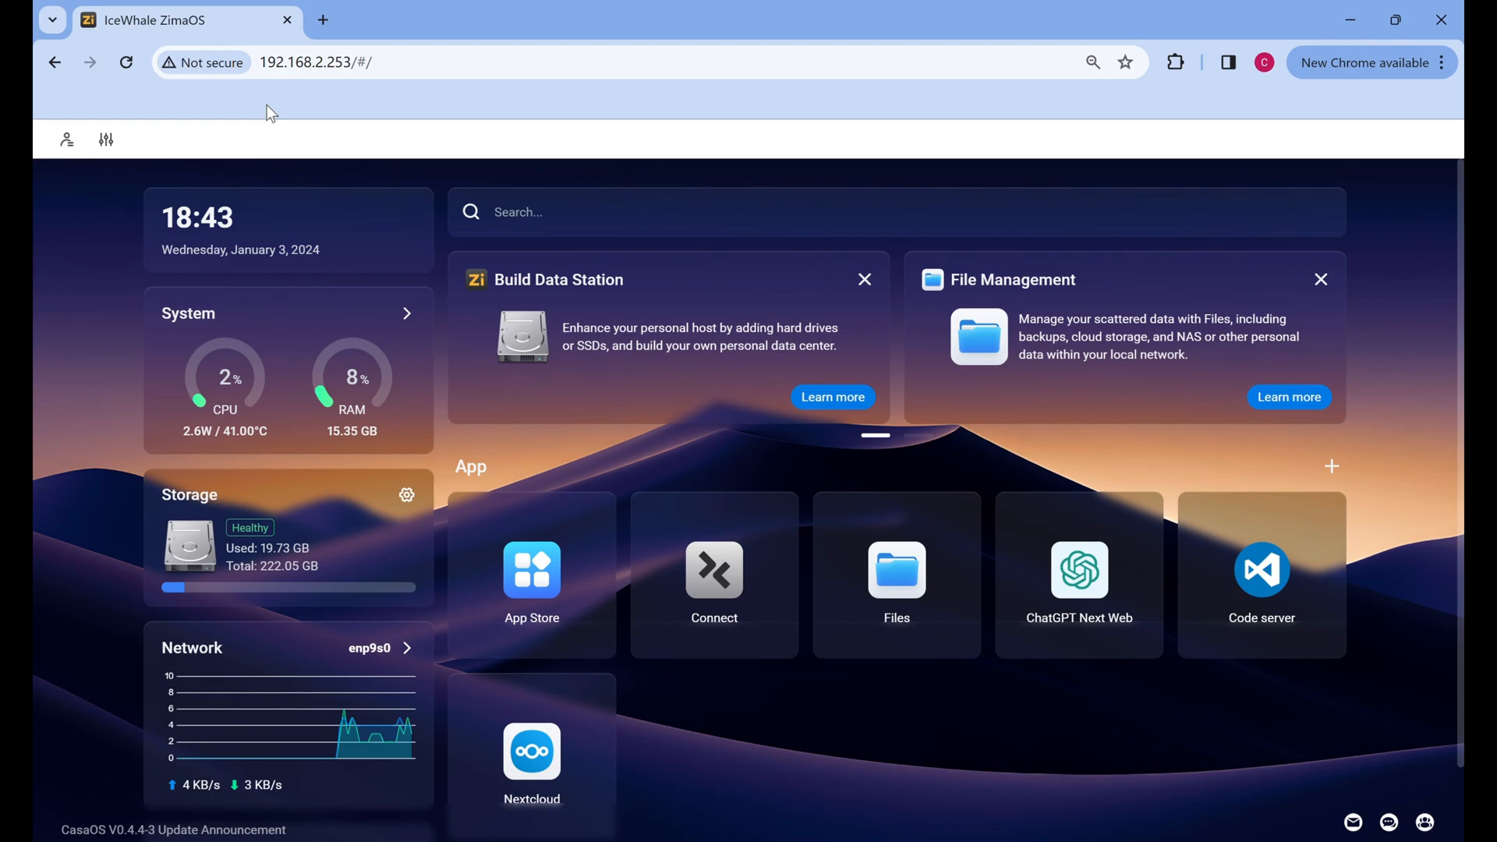
pyautogui.moveTo(341, 9)
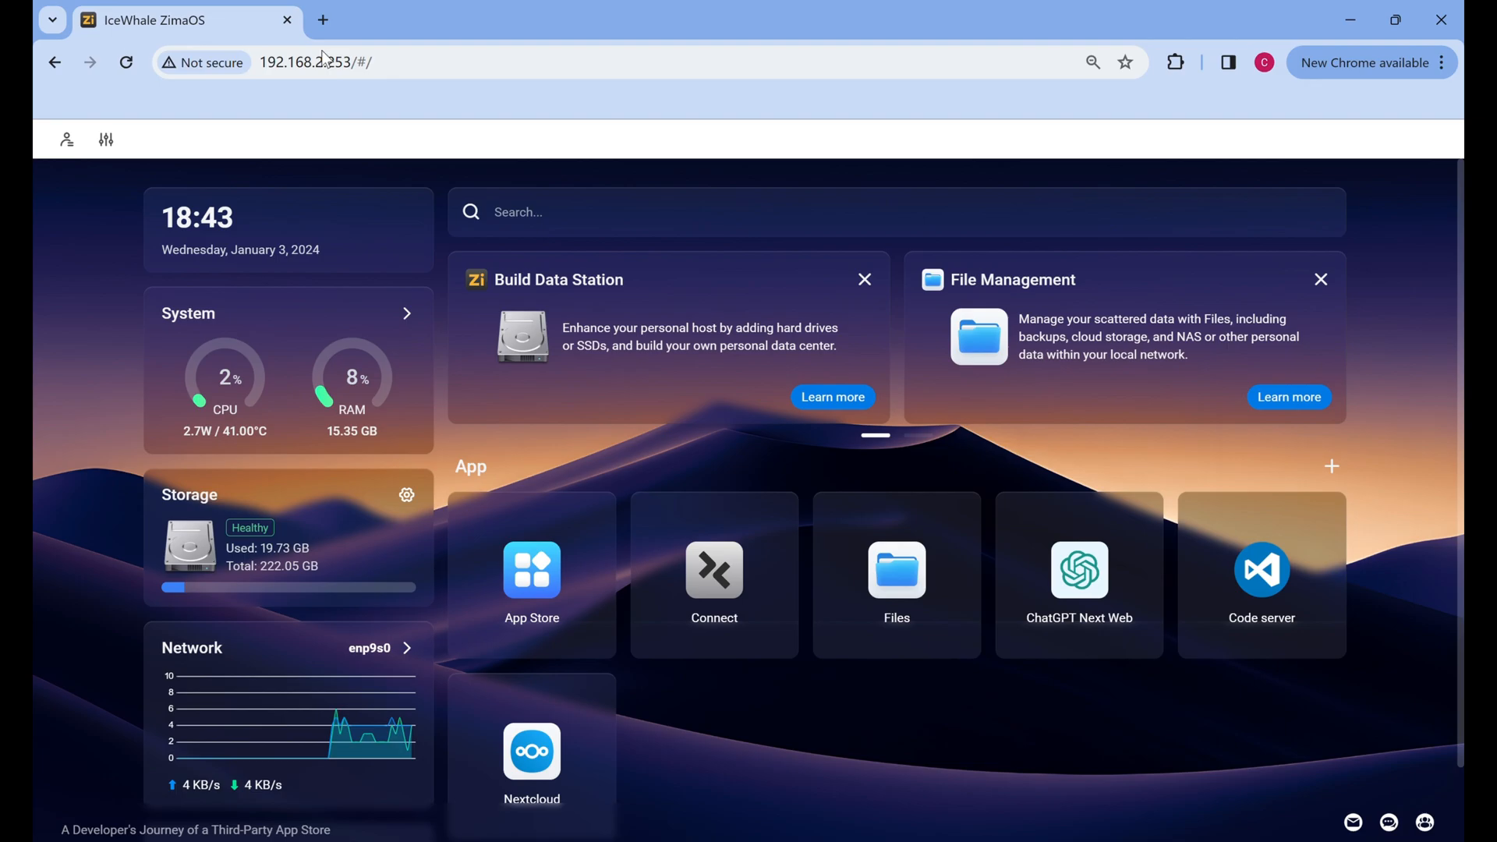
pyautogui.moveTo(532, 752)
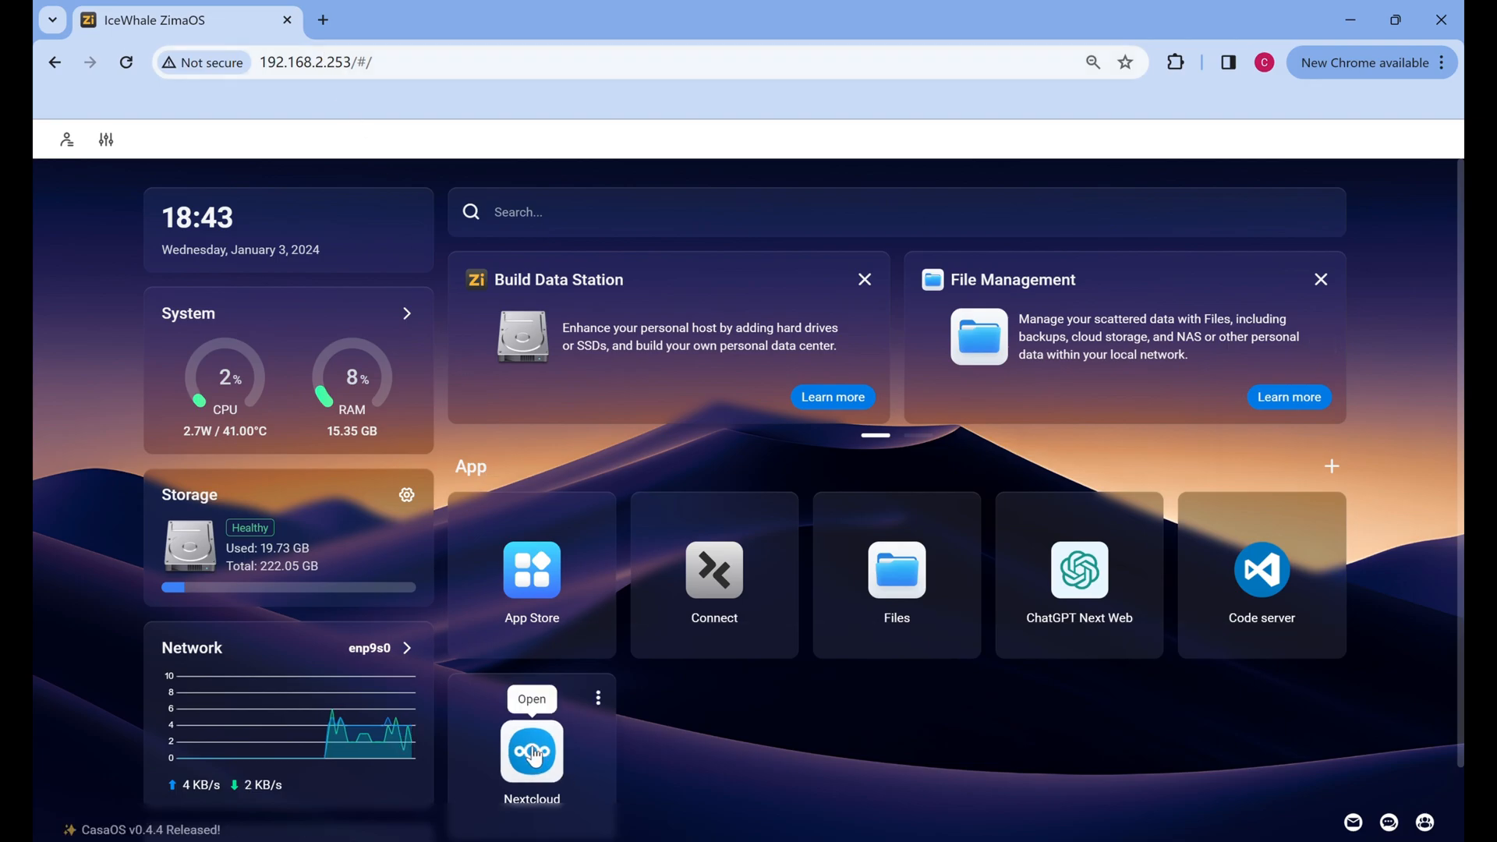
# Step: Launch Nextcloud from the home server dashboard and go to the Files list
pyautogui.click(532, 750)
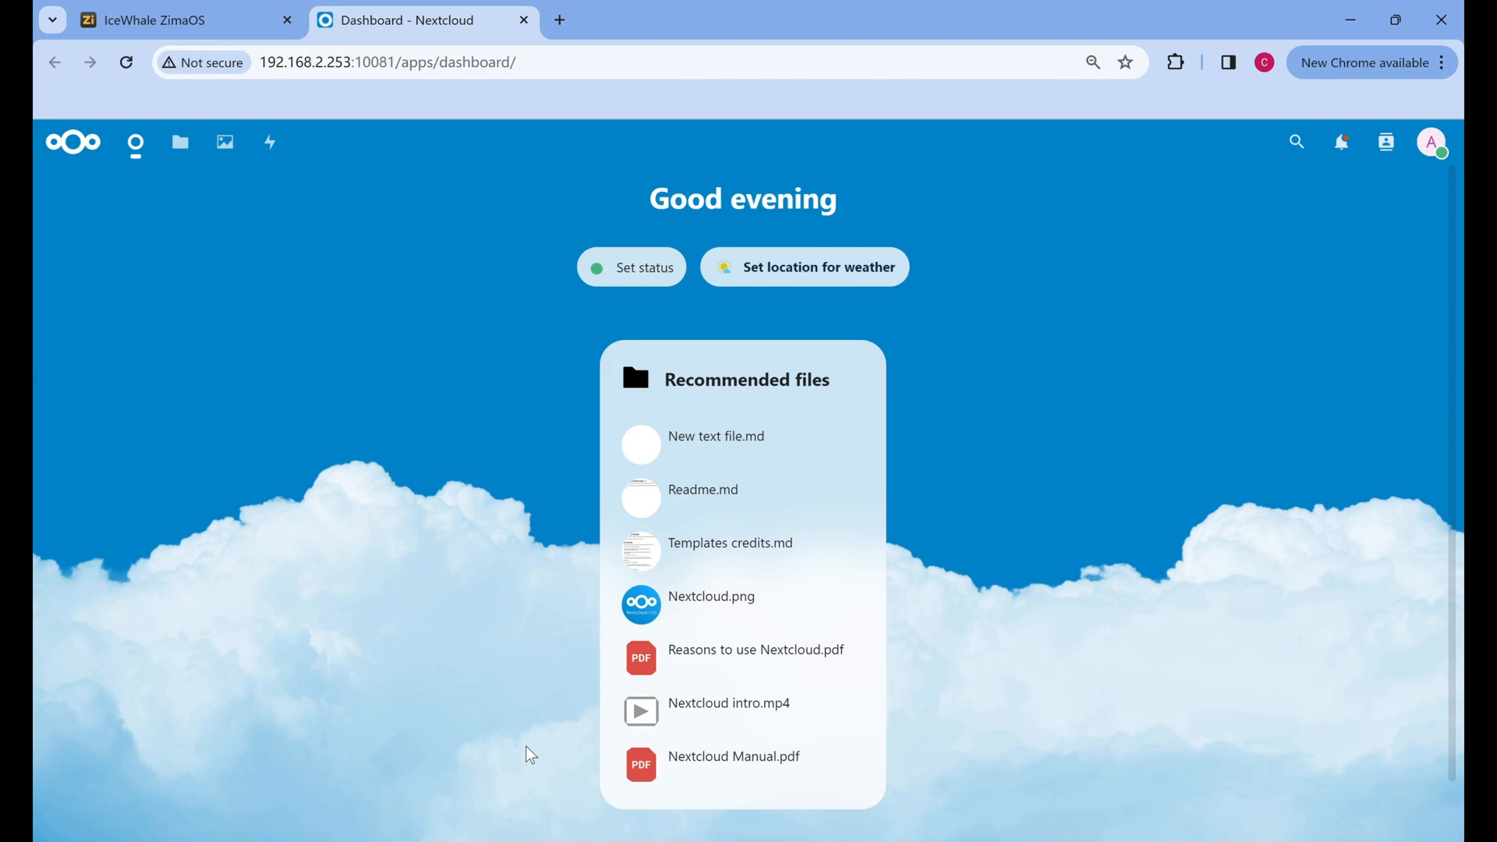
pyautogui.moveTo(513, 697)
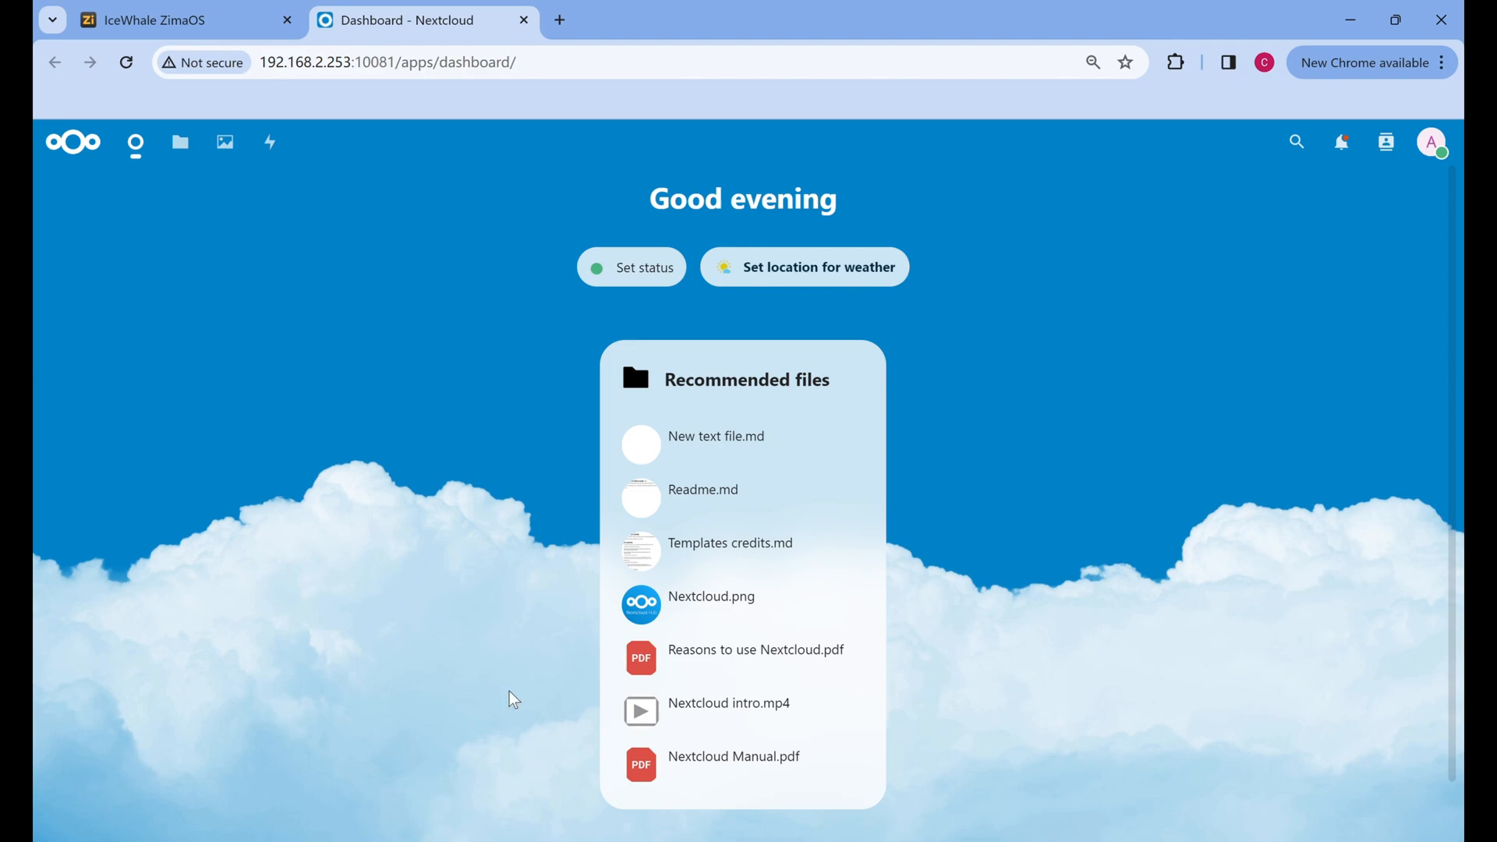
pyautogui.moveTo(134, 142)
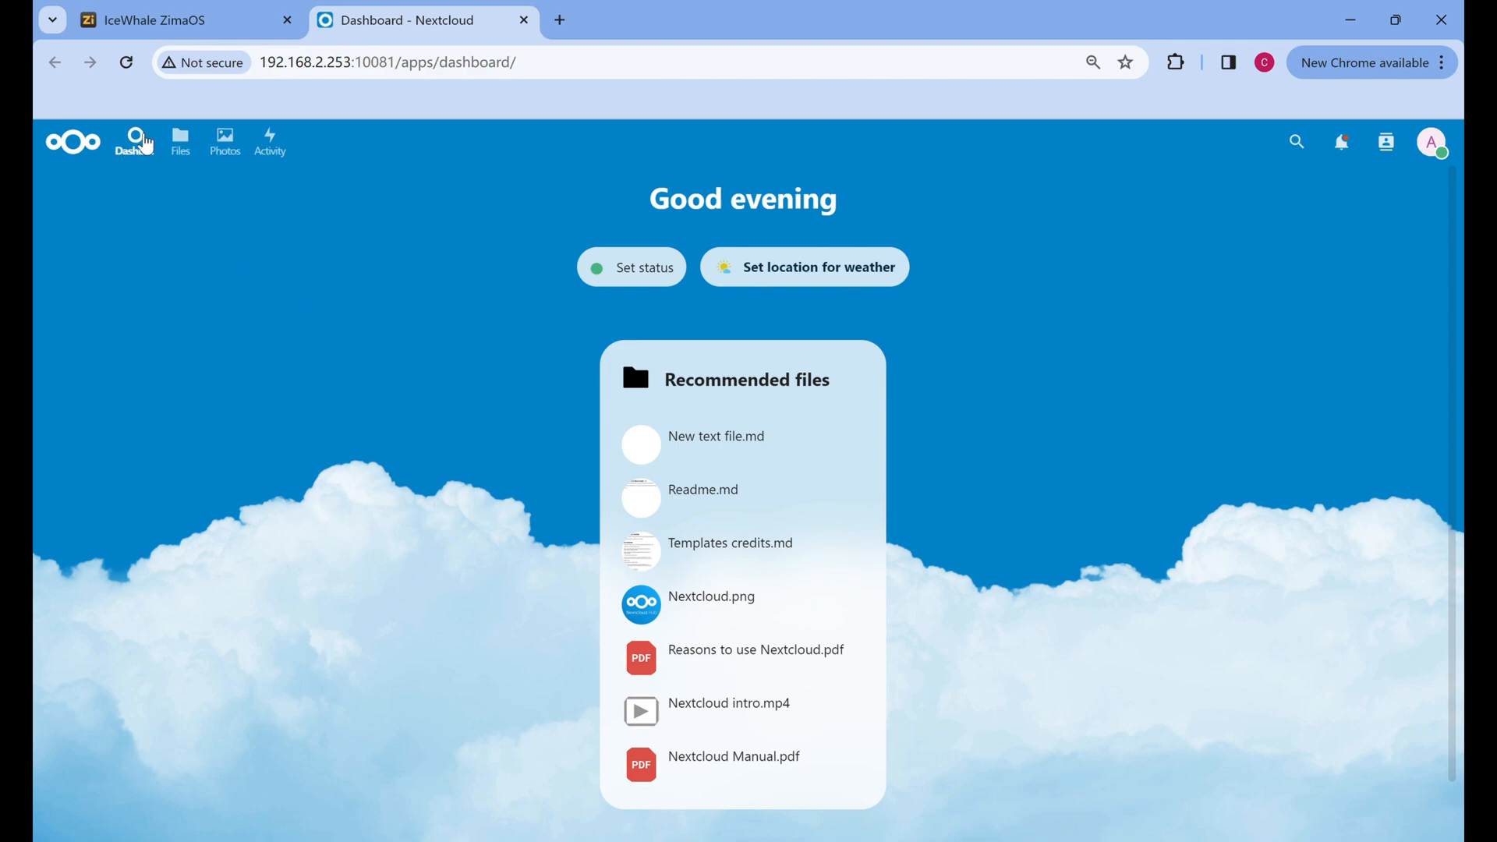
pyautogui.moveTo(271, 142)
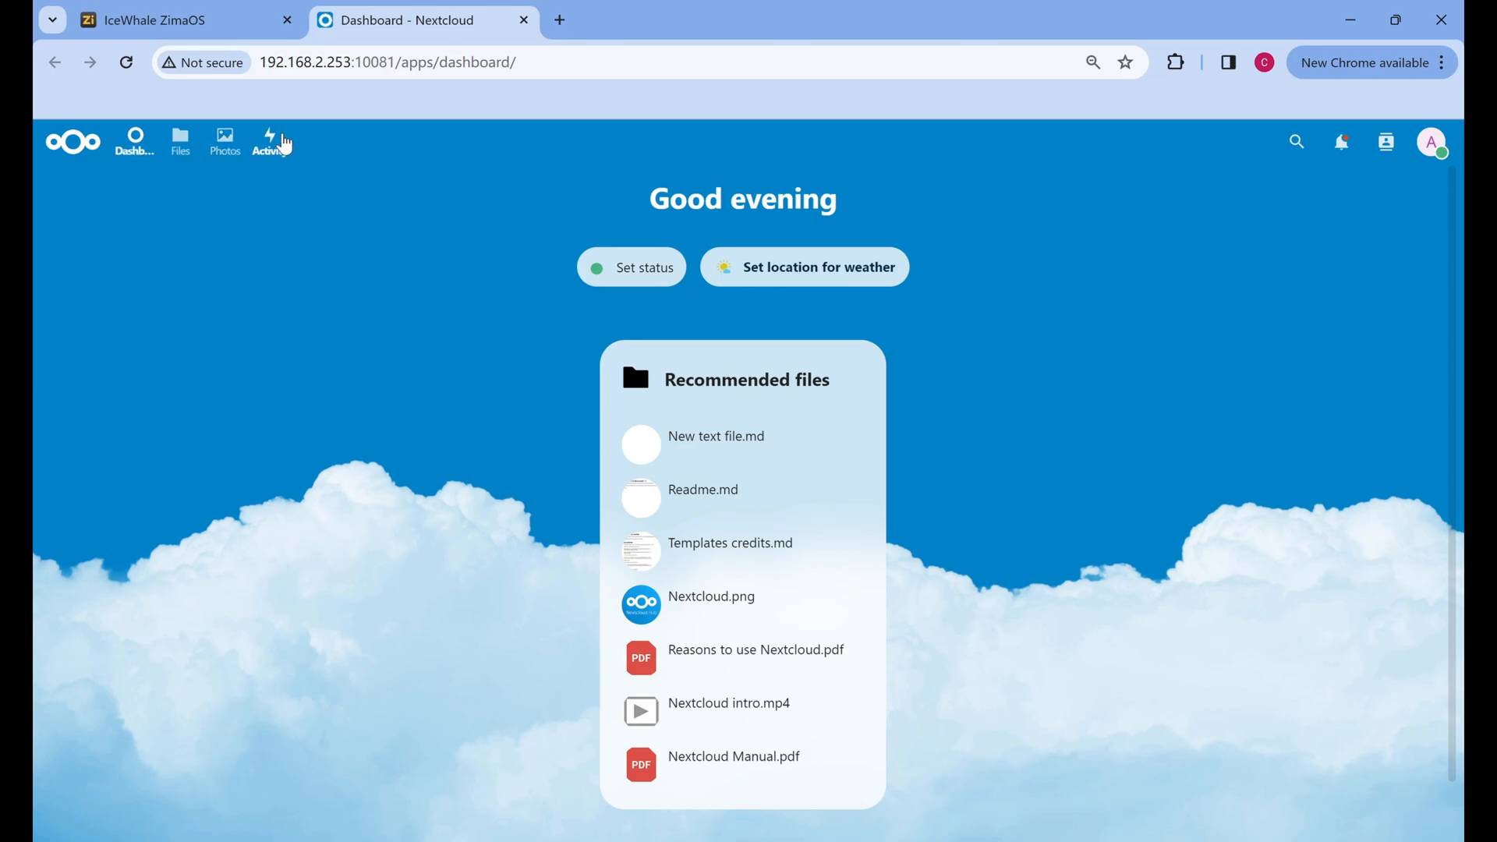
pyautogui.click(179, 142)
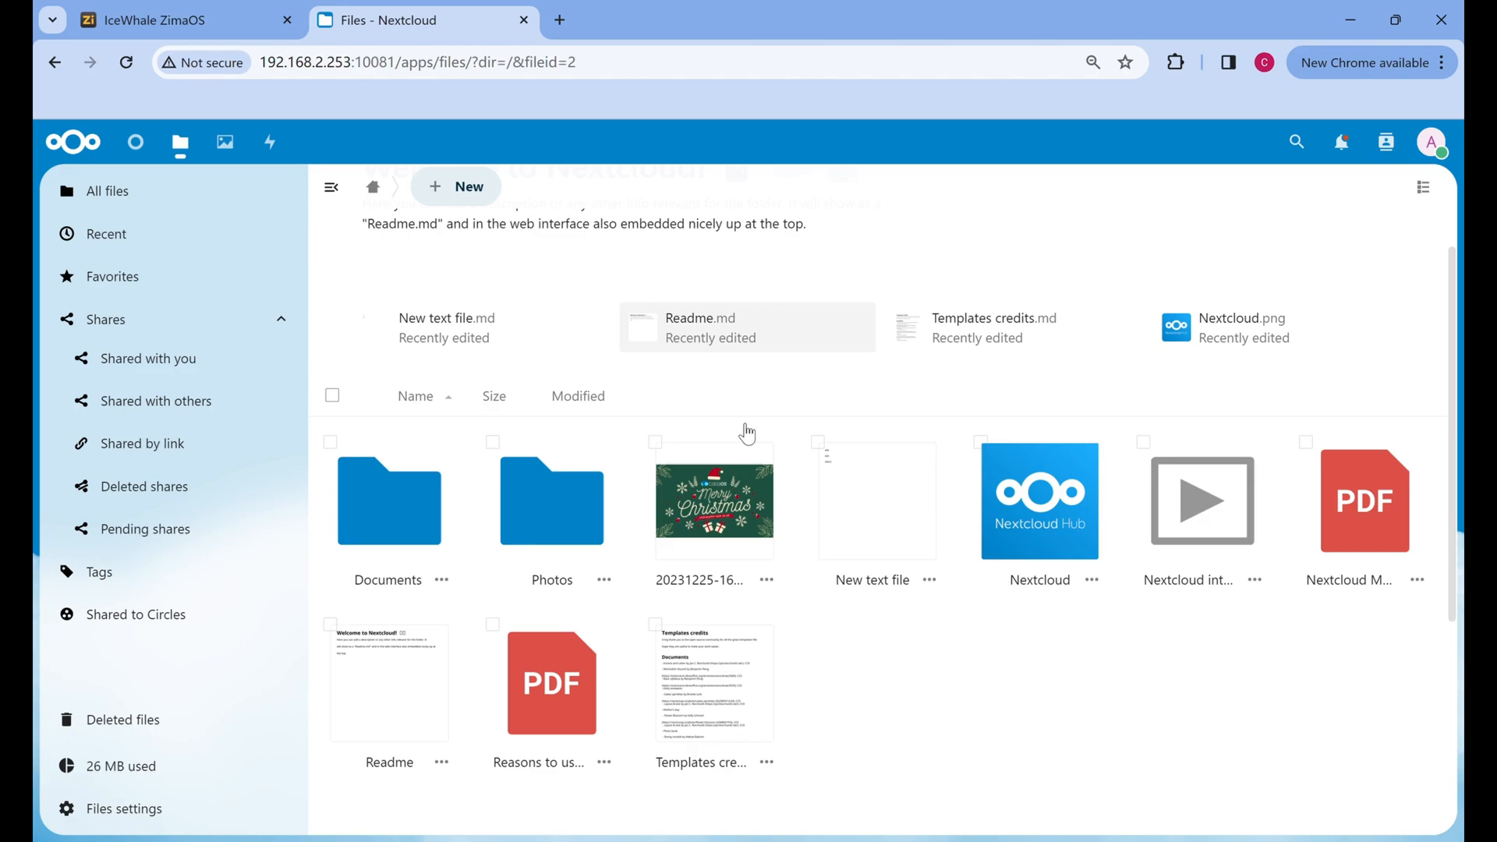
# Step: Change the share link for 20231225-165532.png from Can edit to View only
pyautogui.click(457, 185)
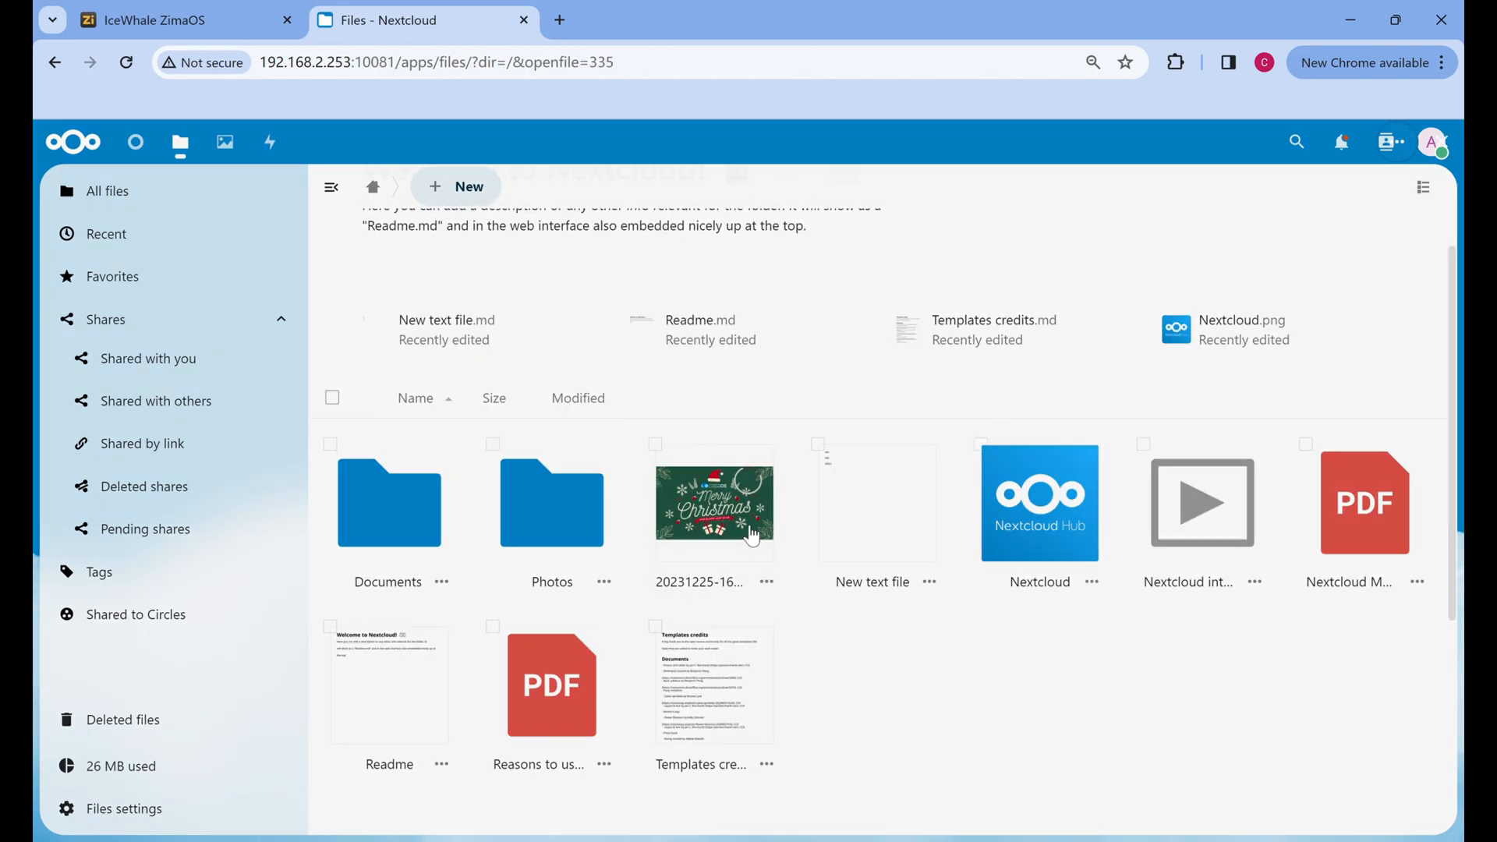
pyautogui.click(768, 581)
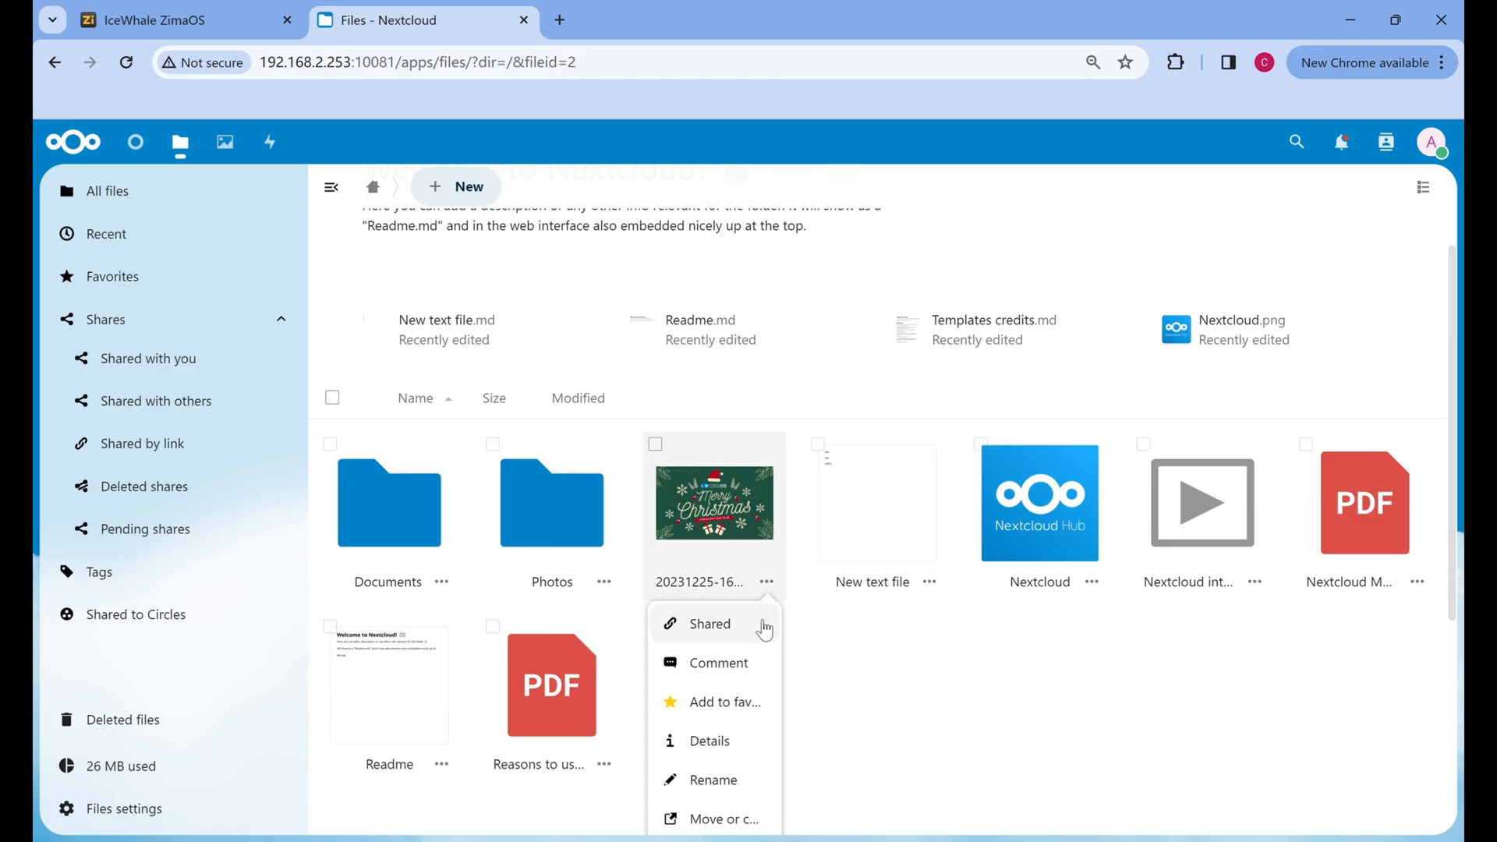
pyautogui.click(710, 624)
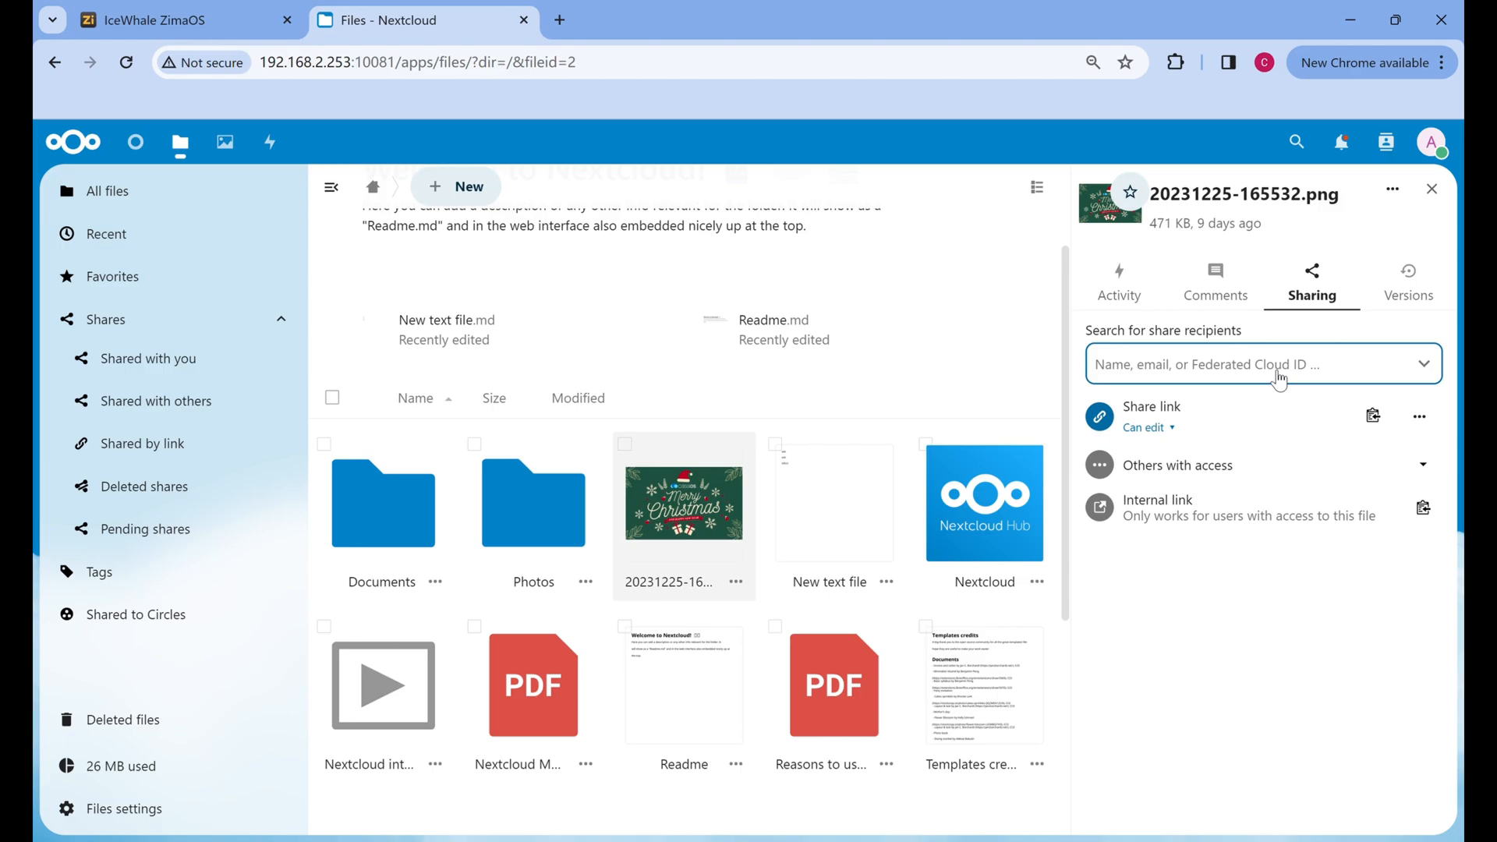
pyautogui.click(1148, 427)
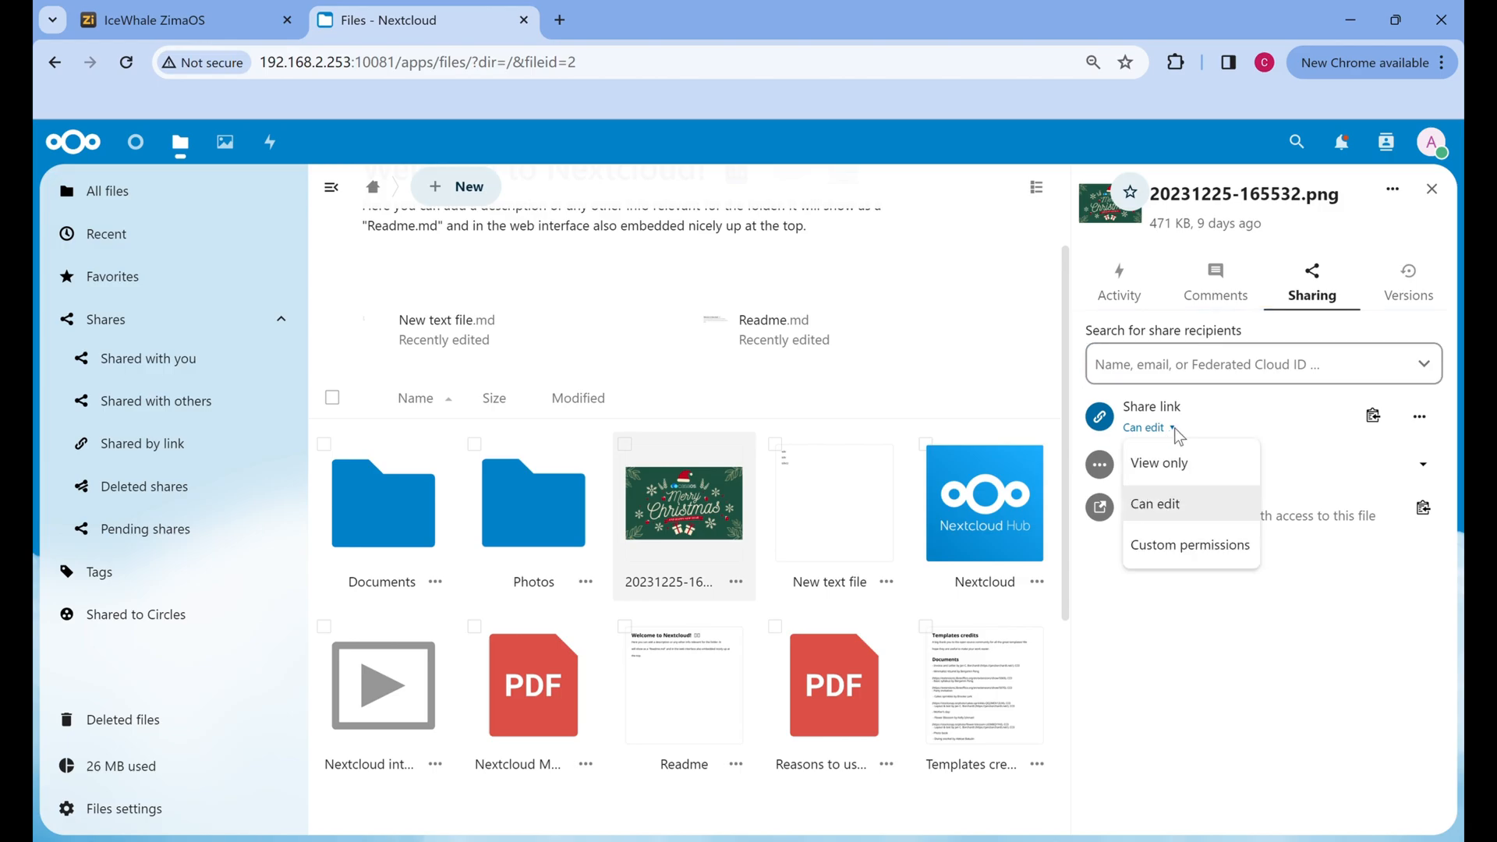
pyautogui.click(1158, 463)
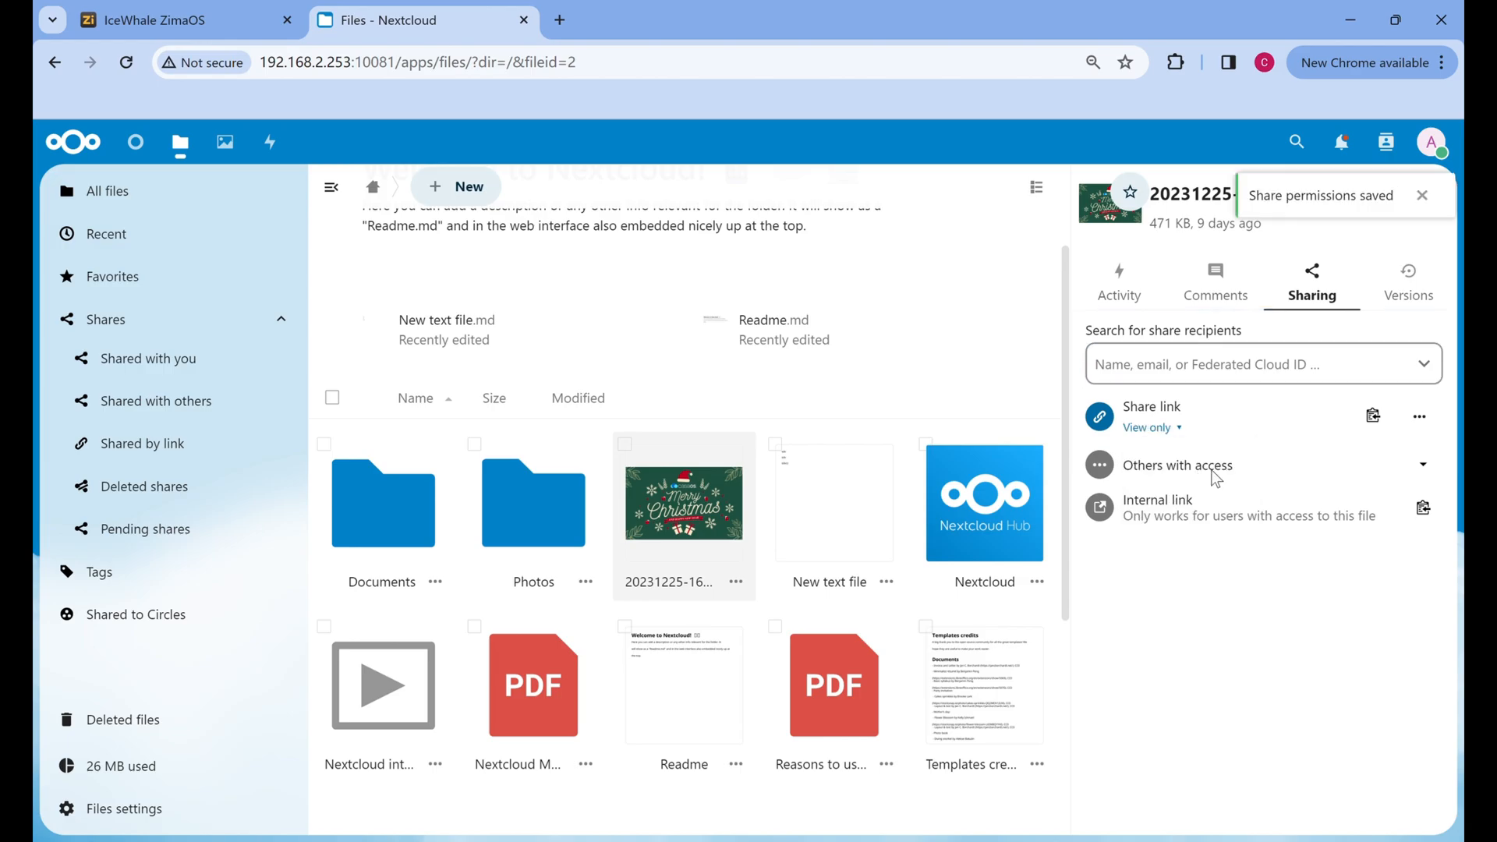
pyautogui.click(1422, 465)
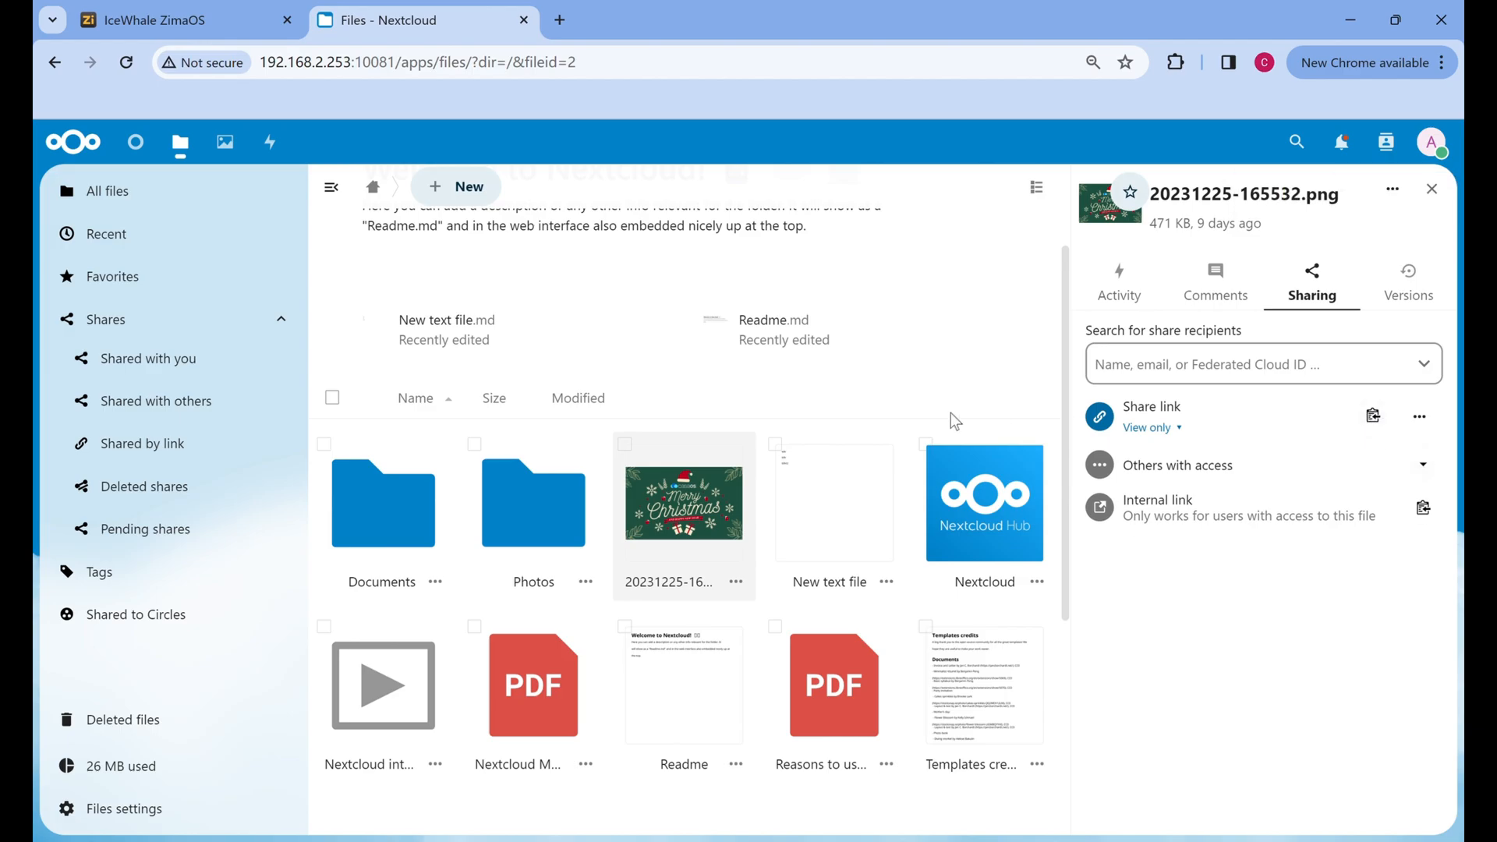
pyautogui.moveTo(457, 185)
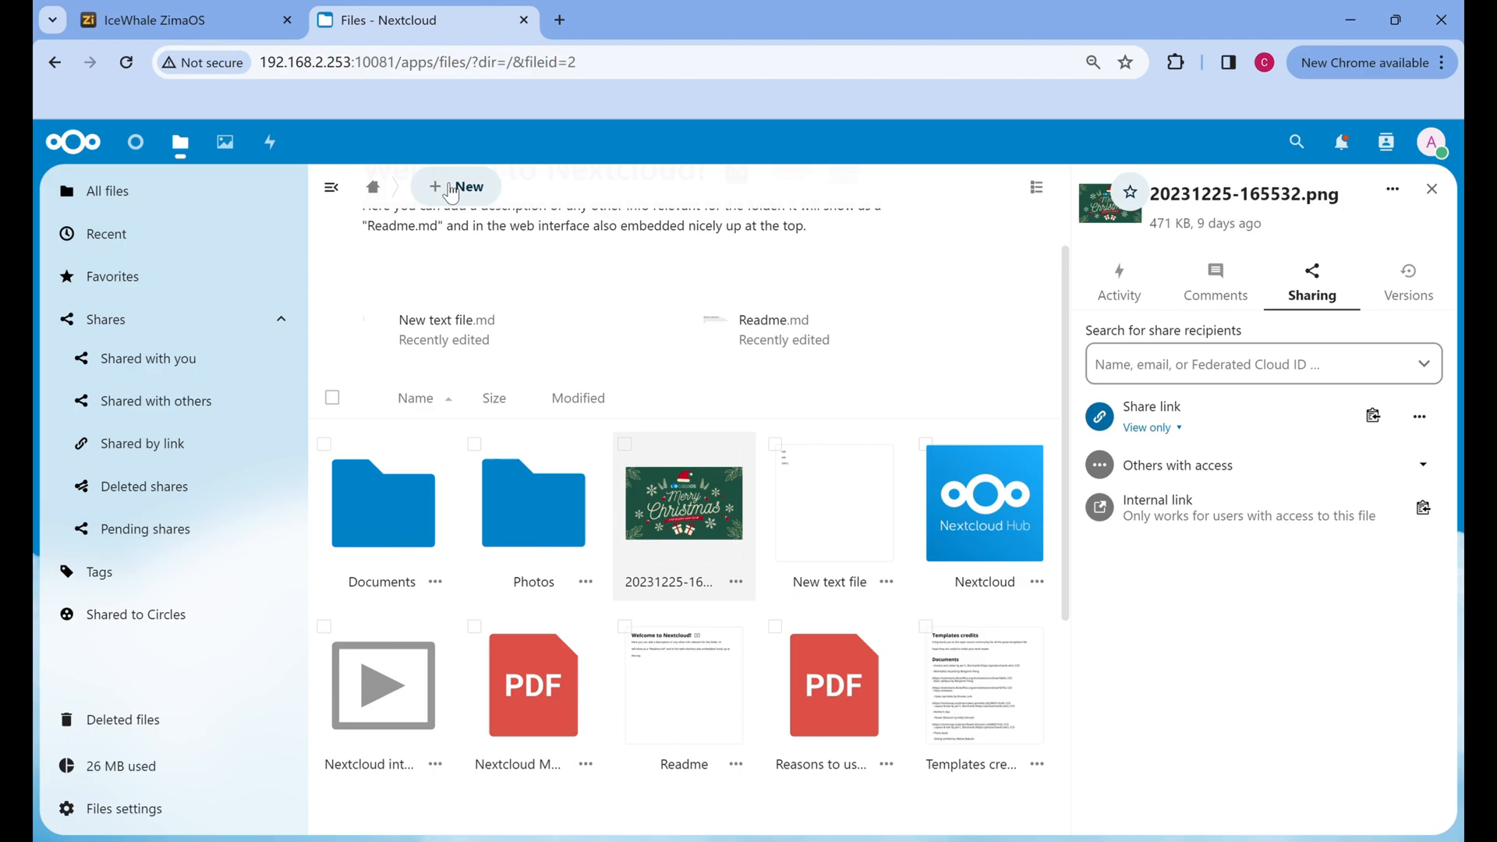
# Step: Create a new text file named file1.md from the New menu
pyautogui.click(457, 185)
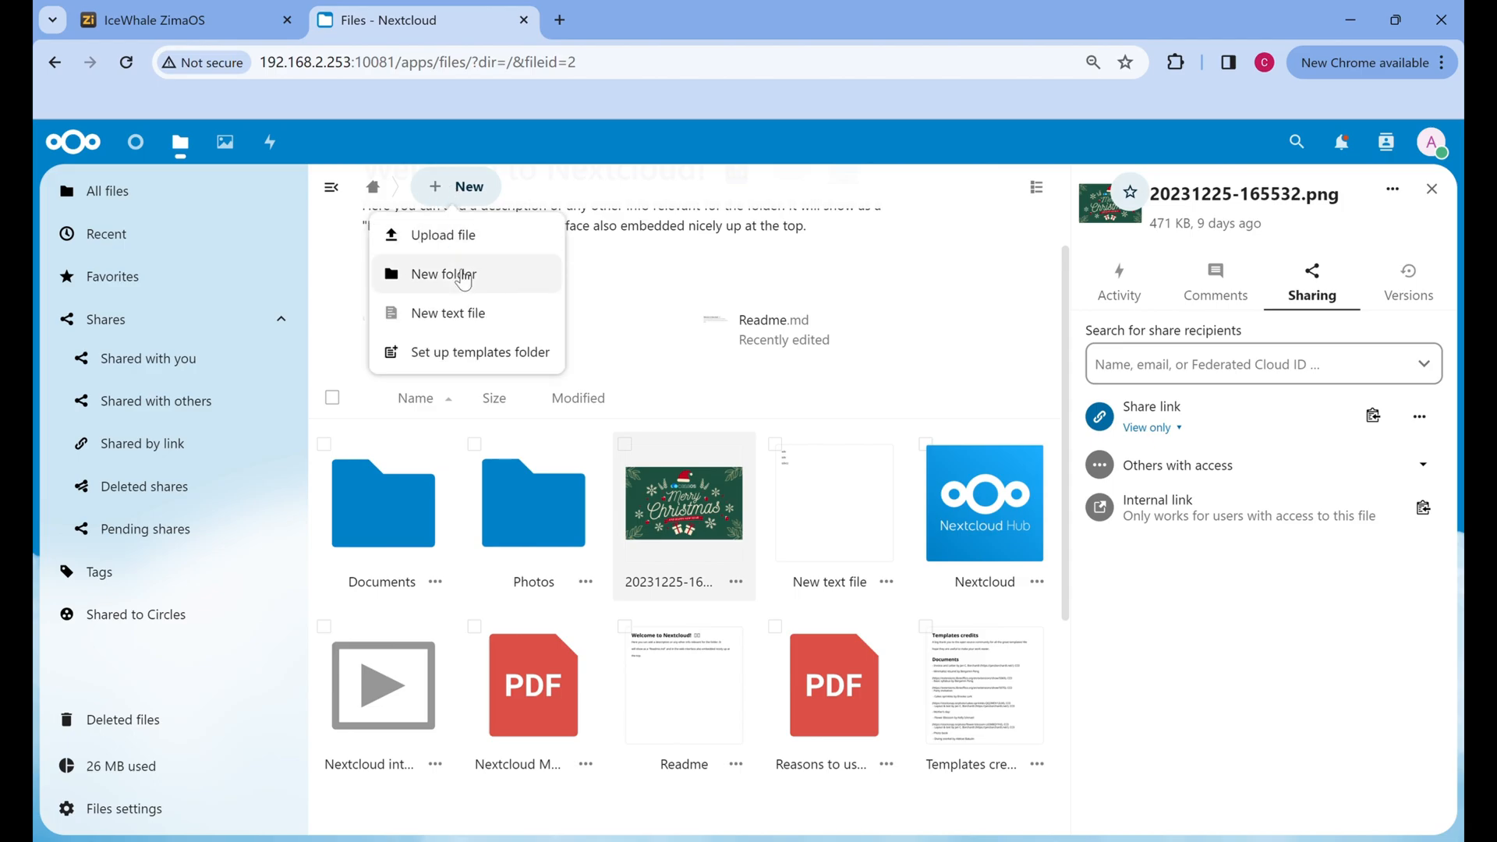
pyautogui.click(447, 312)
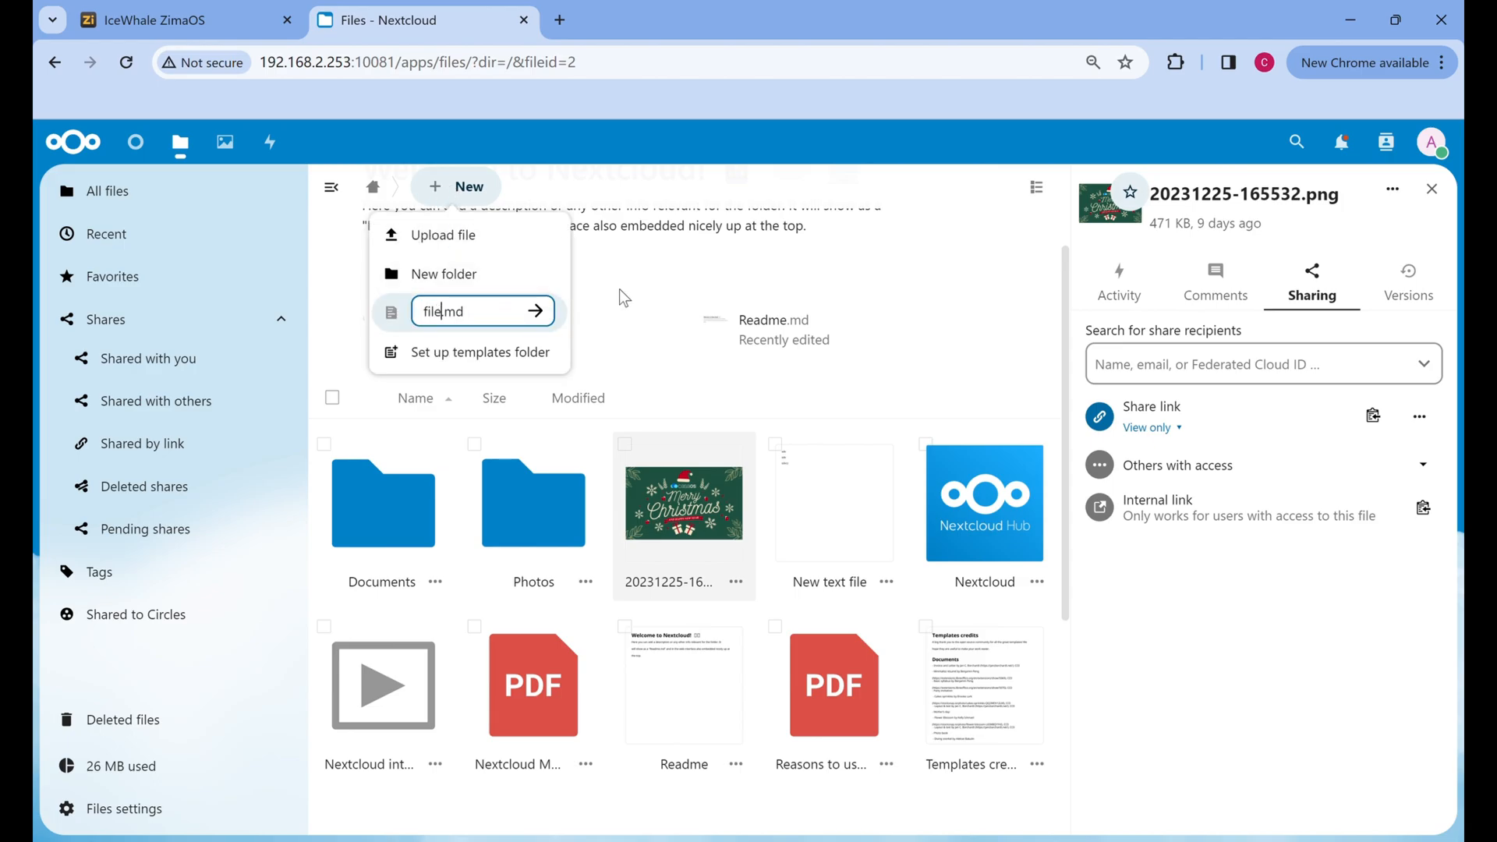
pyautogui.click(535, 311)
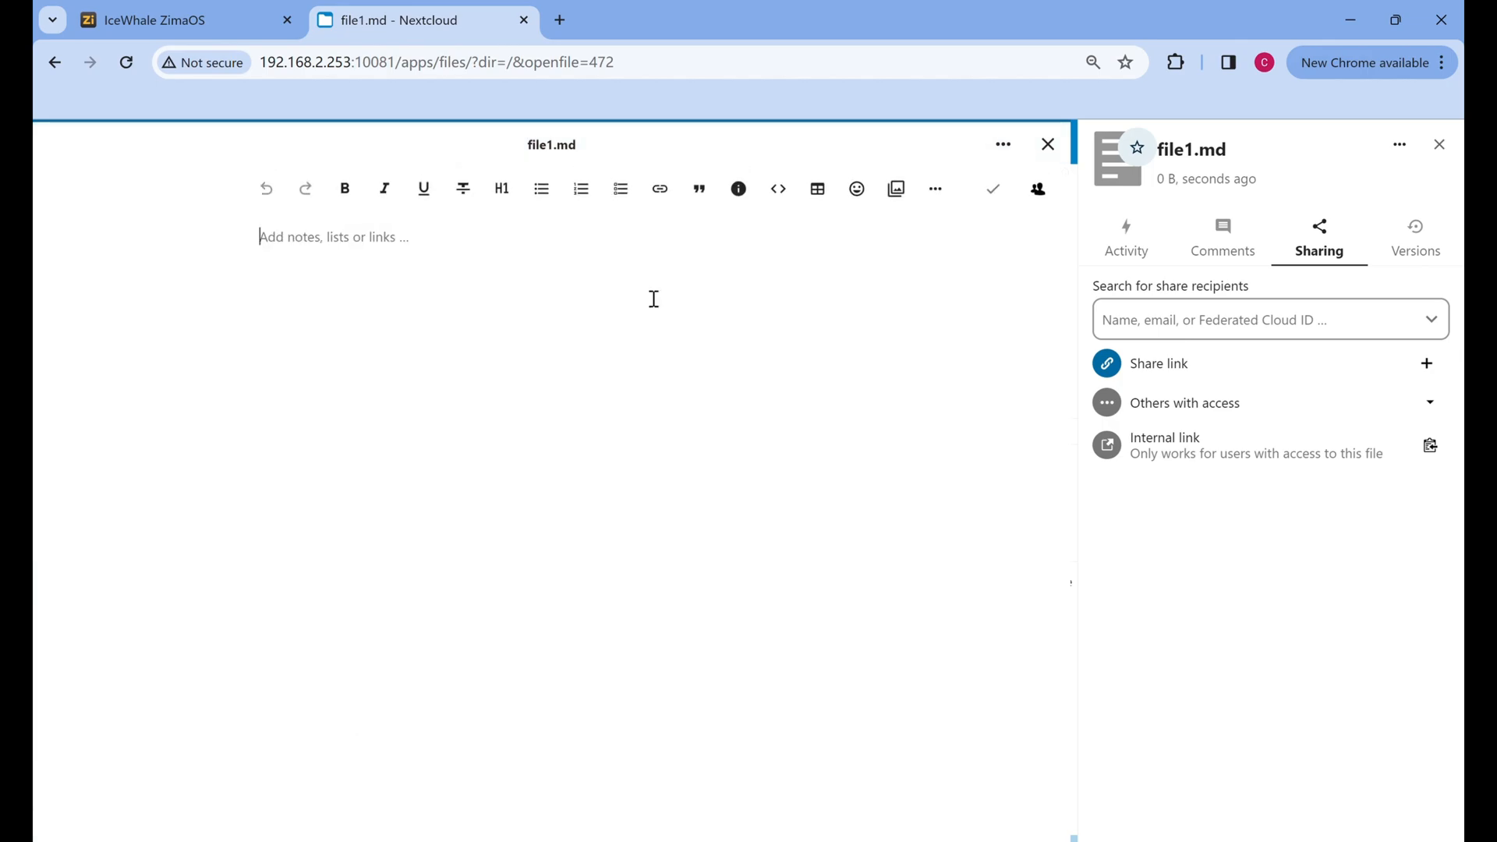
pyautogui.moveTo(464, 245)
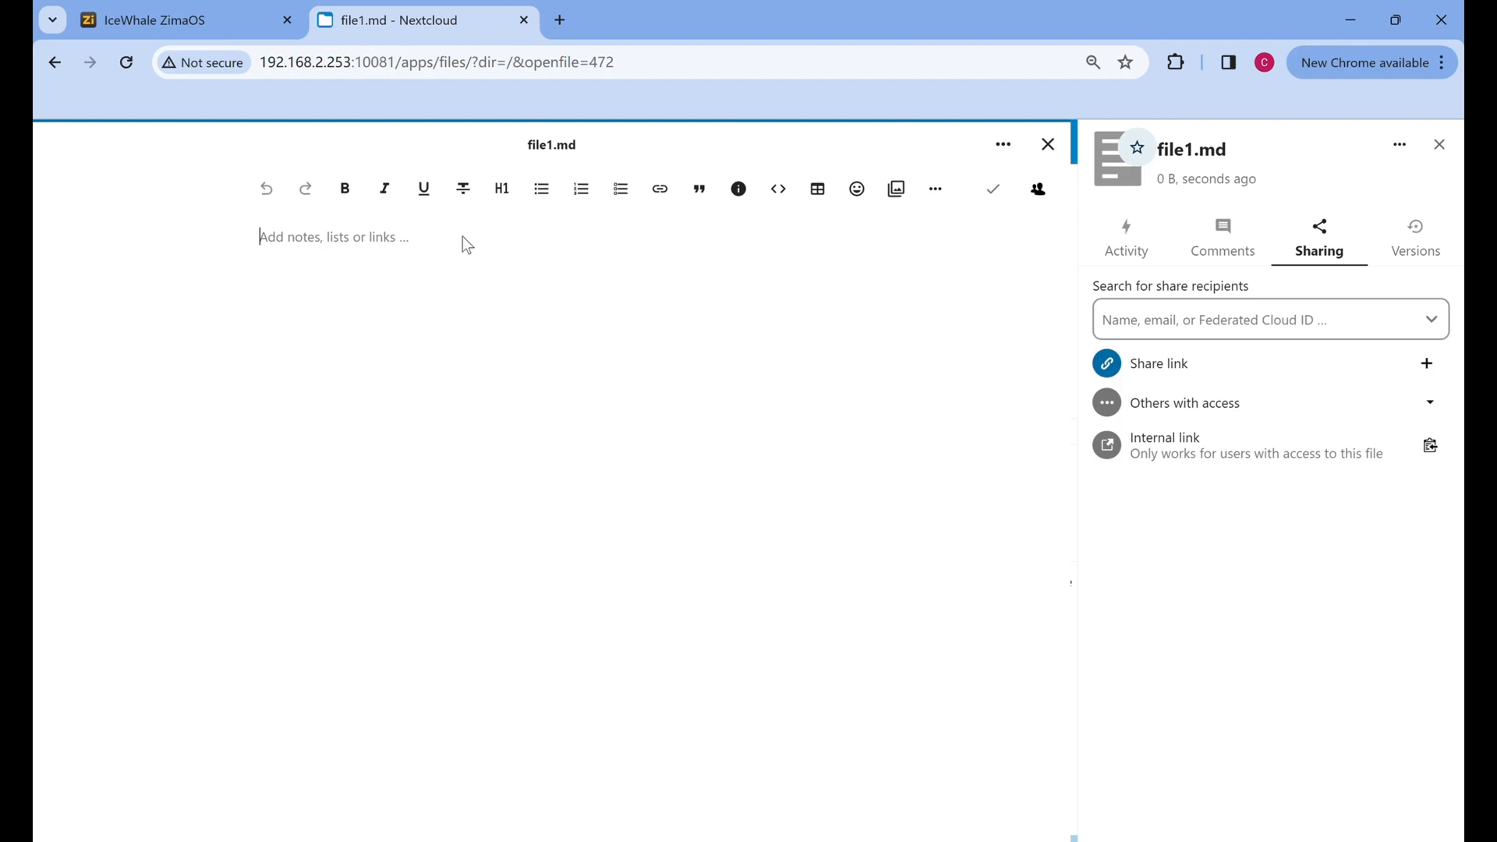
# Step: Write "CasaOS is great!" in file1.md, then close the editor back to the file list
pyautogui.write('CasaOS is')
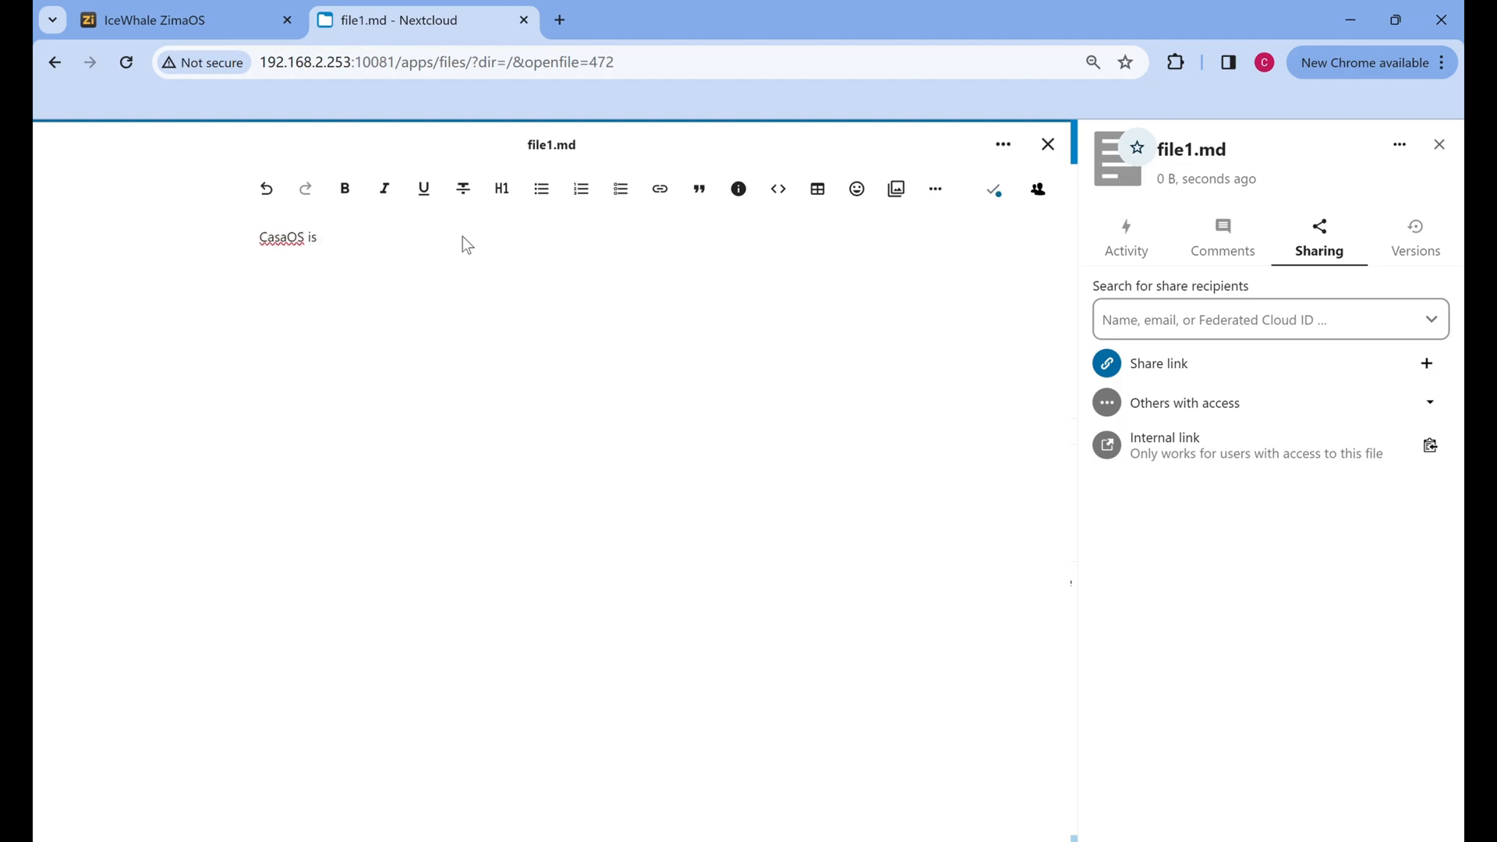
pyautogui.write('great!')
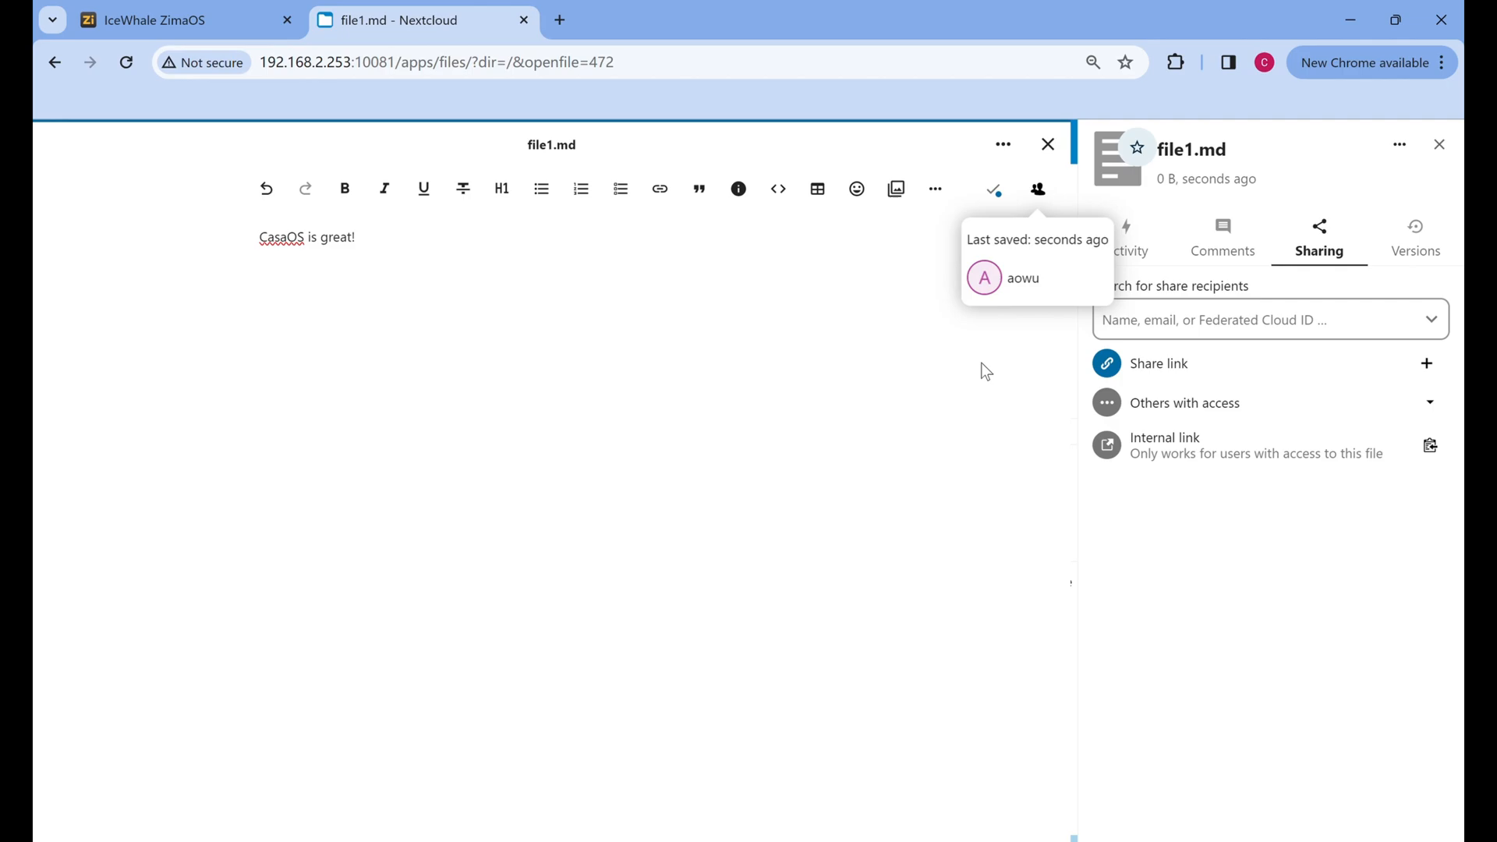
pyautogui.moveTo(954, 412)
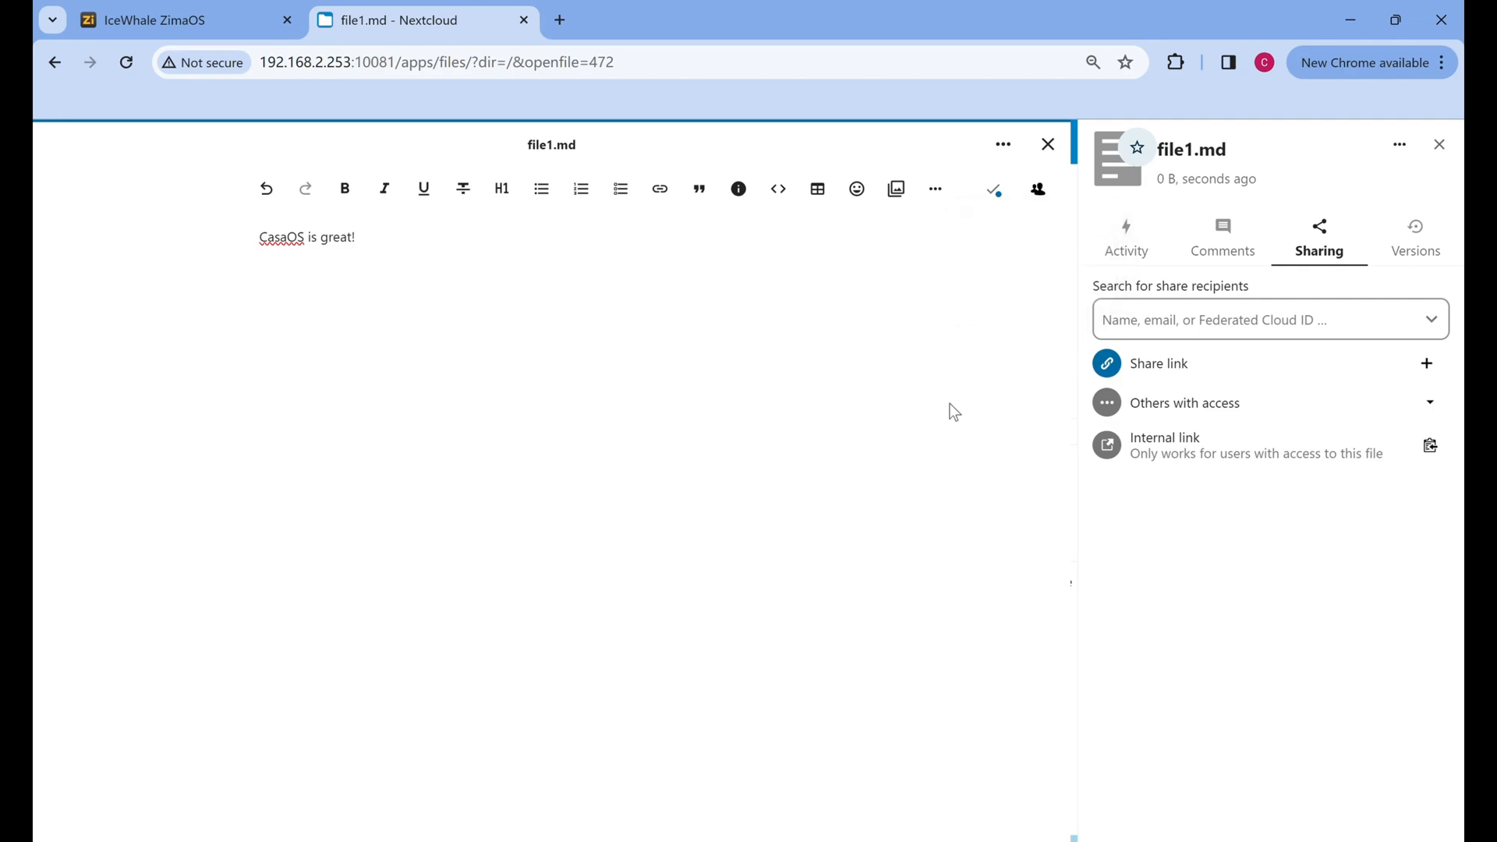
pyautogui.moveTo(820, 314)
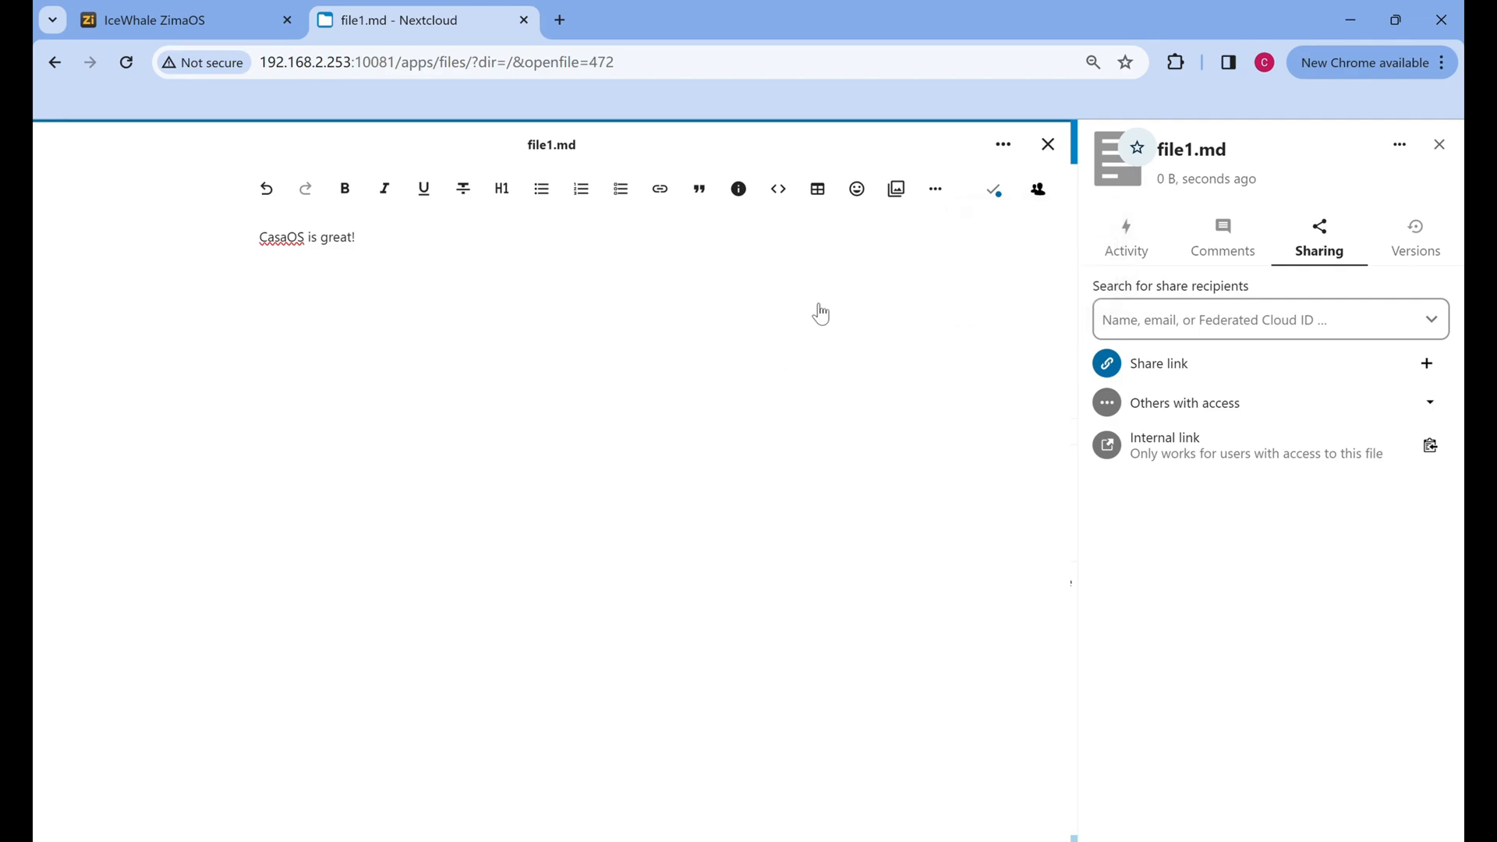
pyautogui.click(1048, 143)
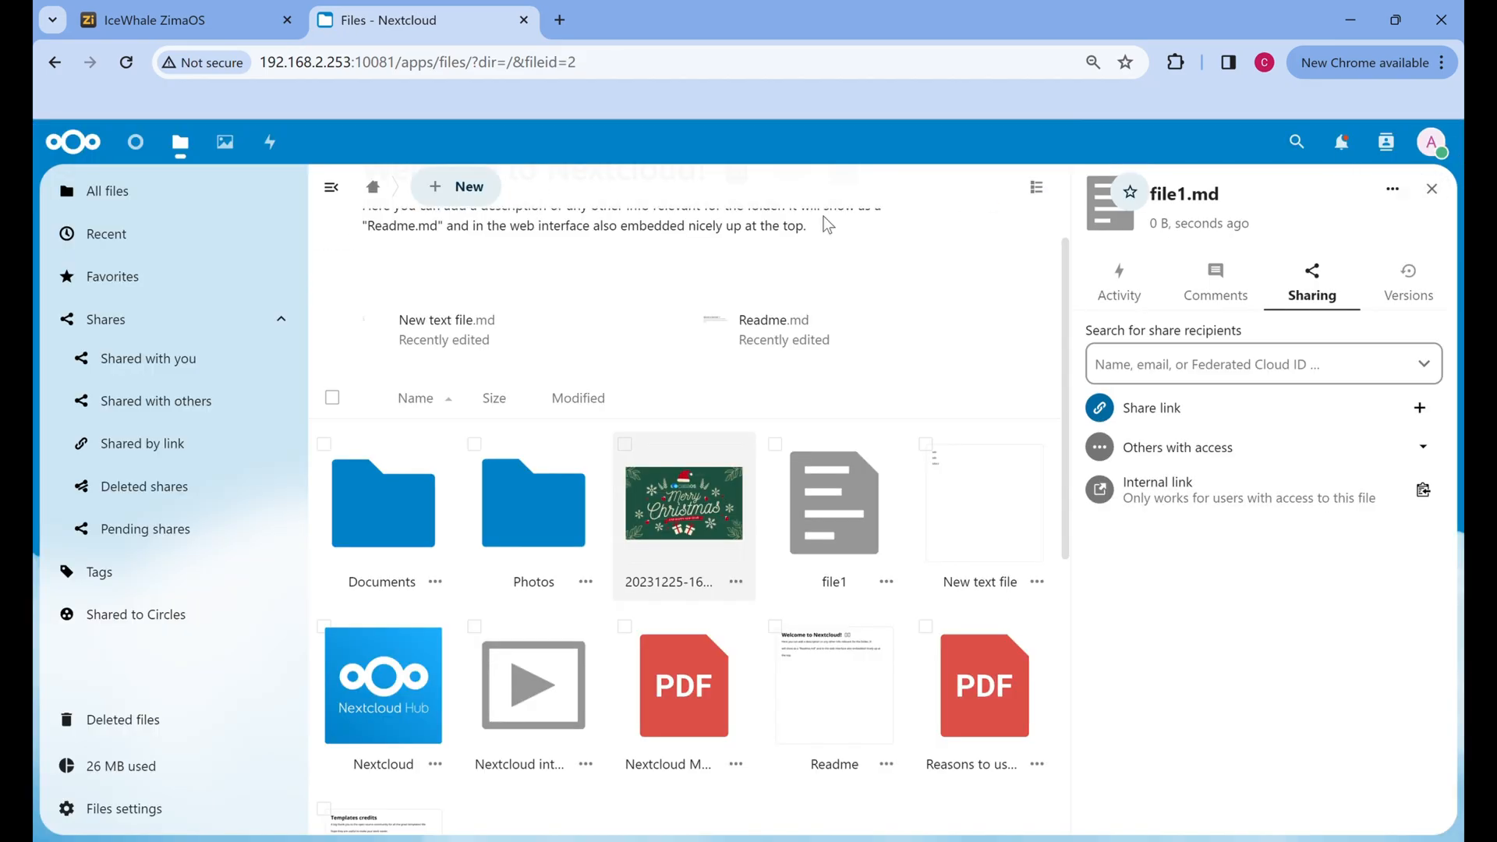
# Step: Go to the Apps management page from the account menu
pyautogui.click(1432, 142)
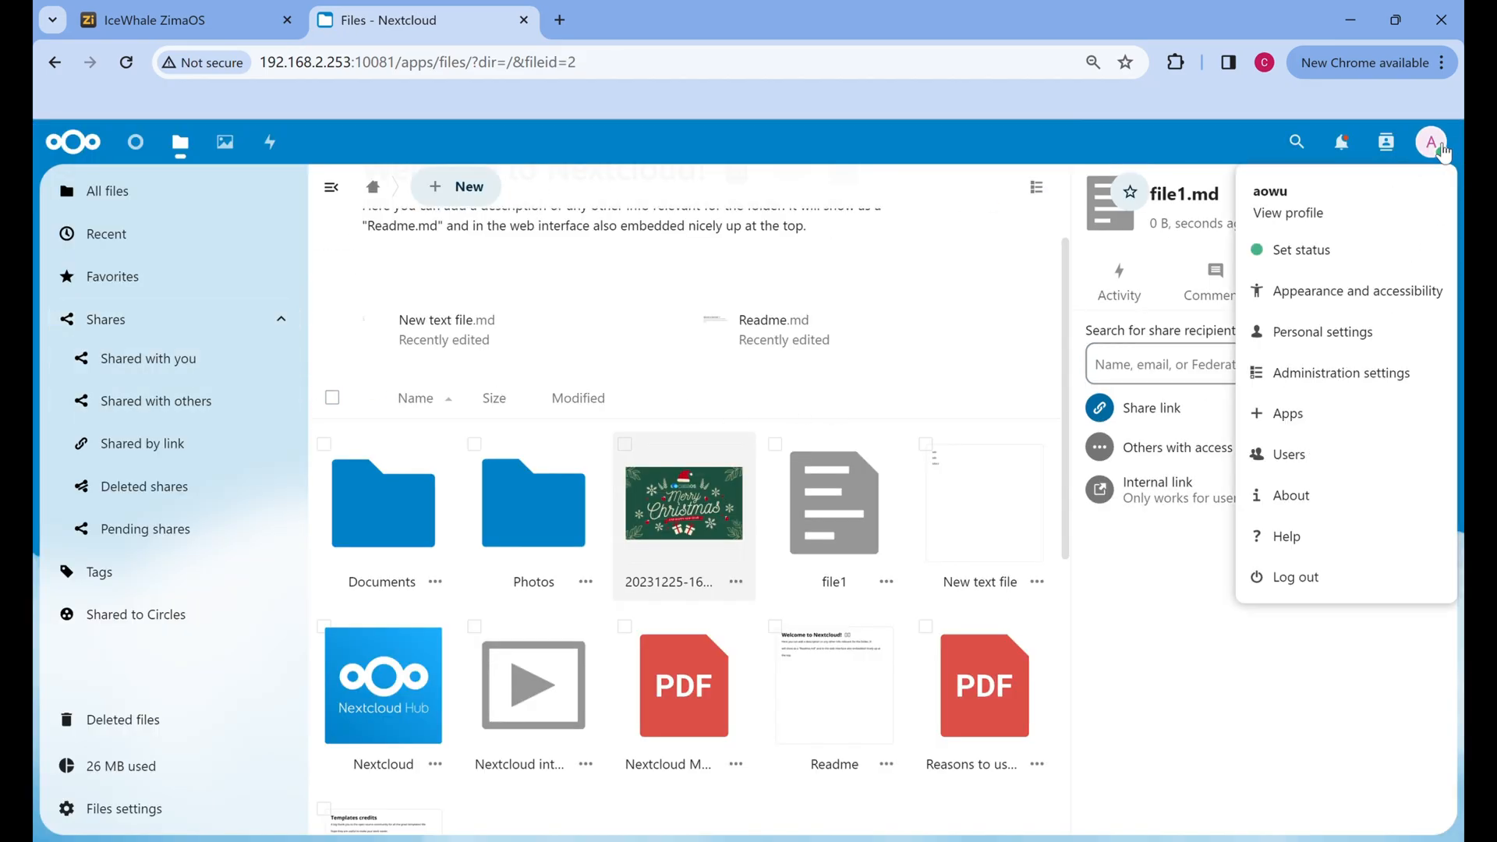
pyautogui.click(1287, 413)
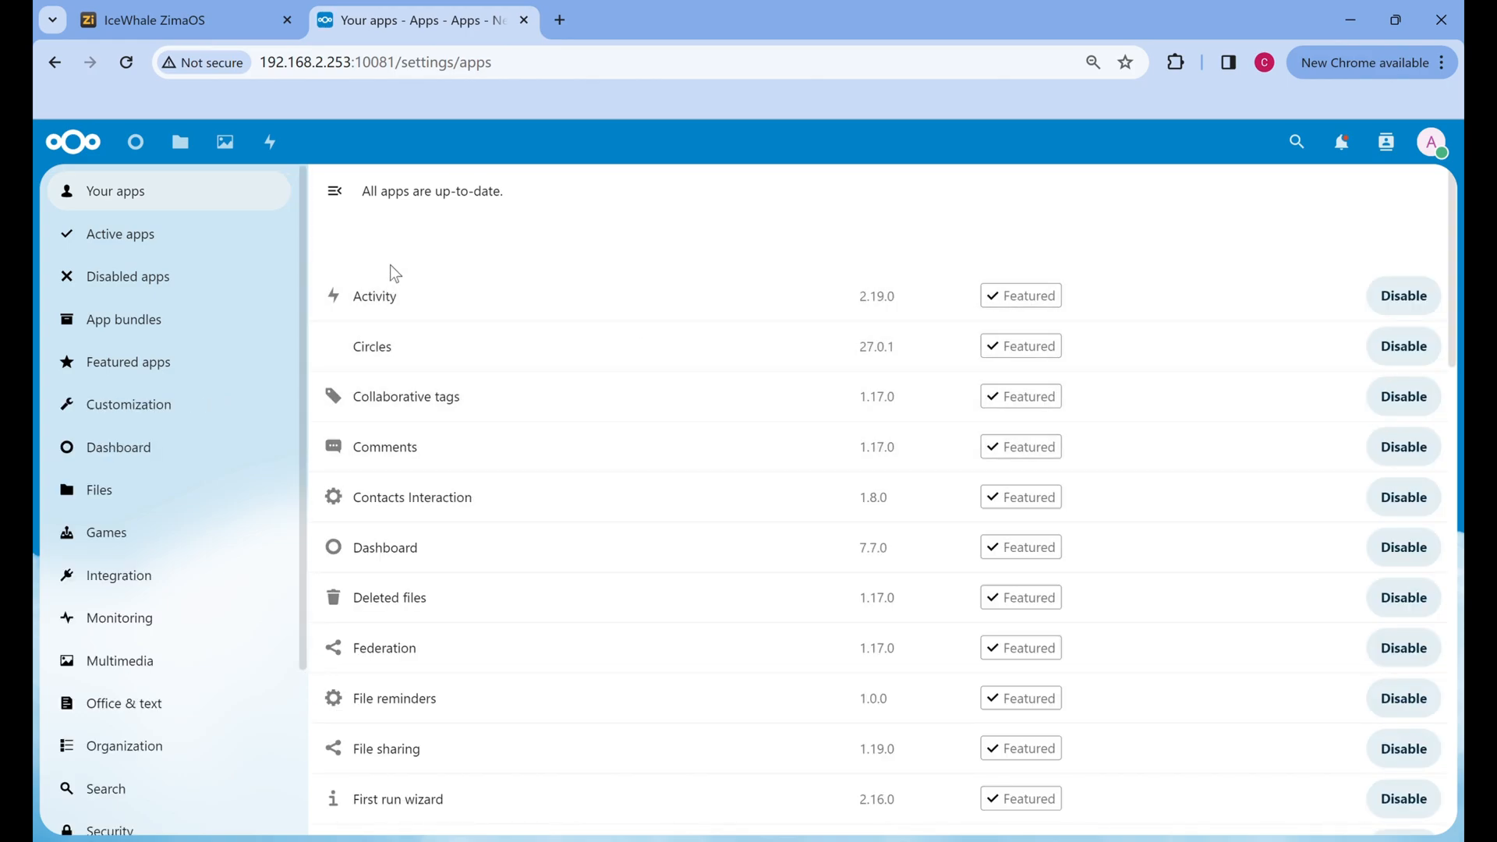
pyautogui.moveTo(401, 268)
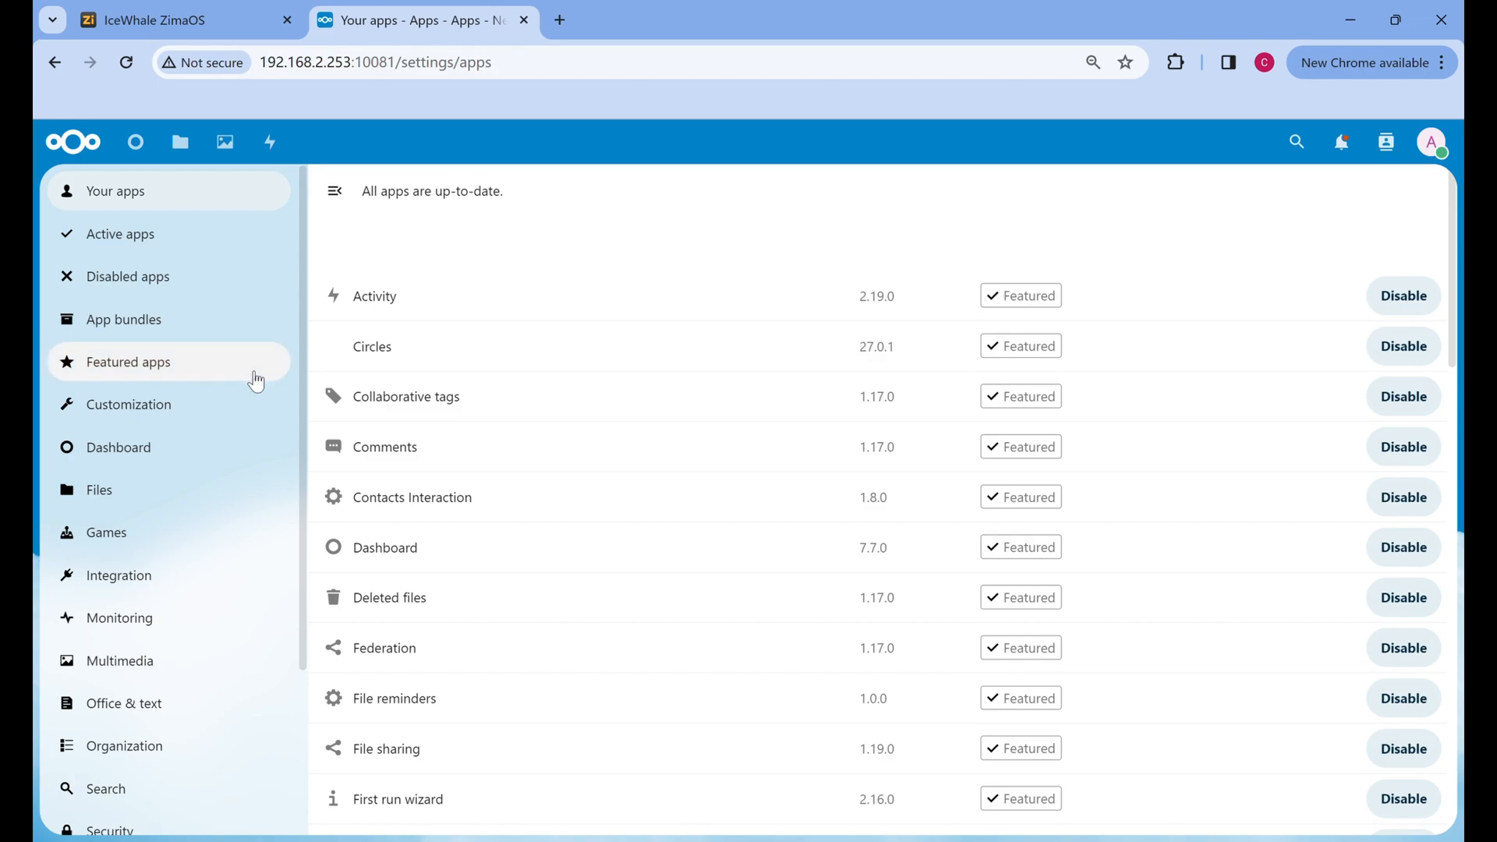
# Step: Browse the app store's Integration category
pyautogui.scroll(-3)
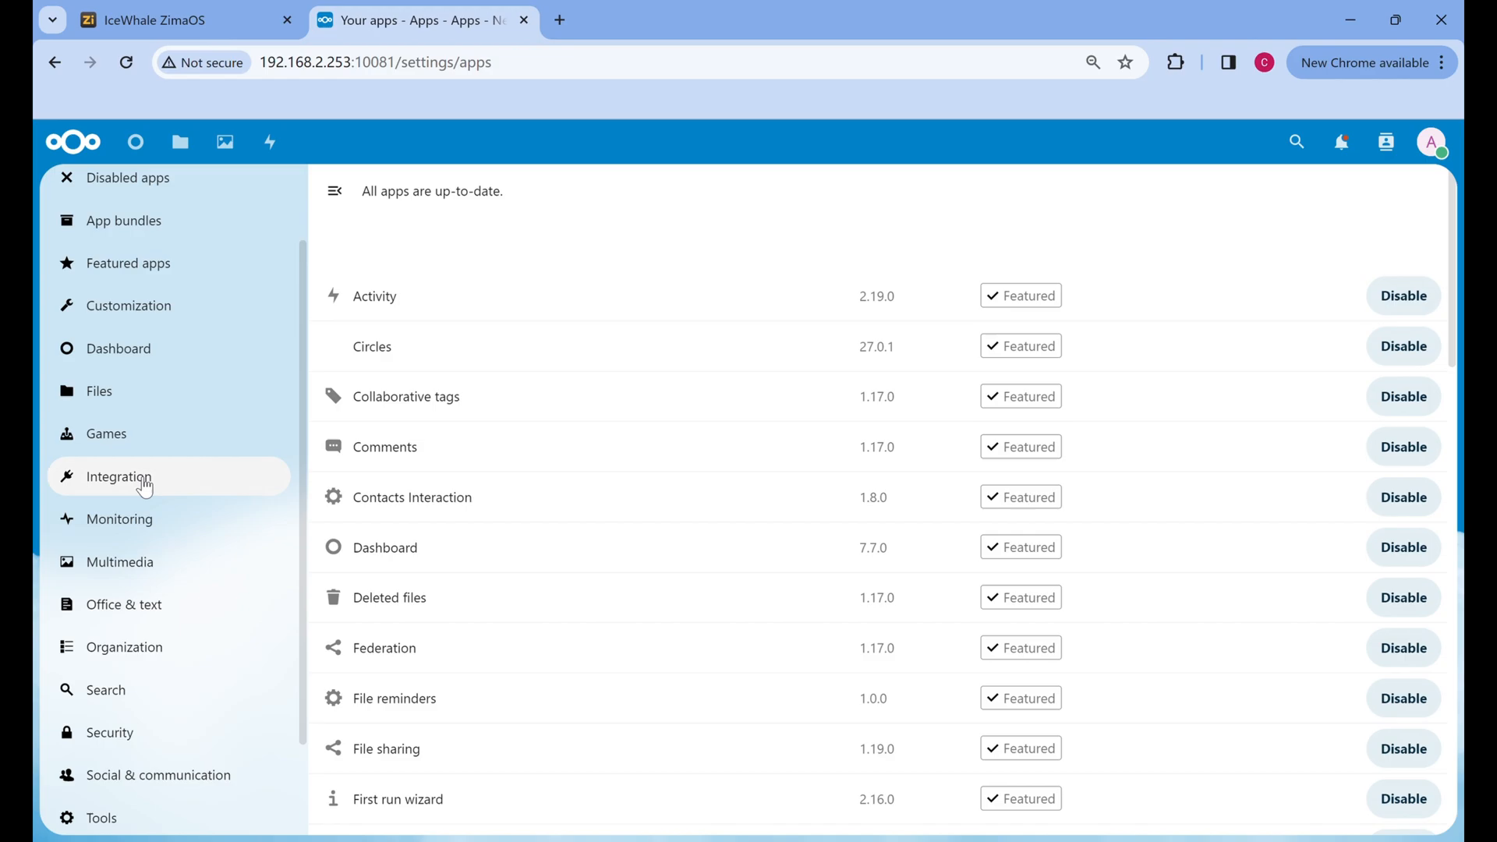
pyautogui.click(120, 477)
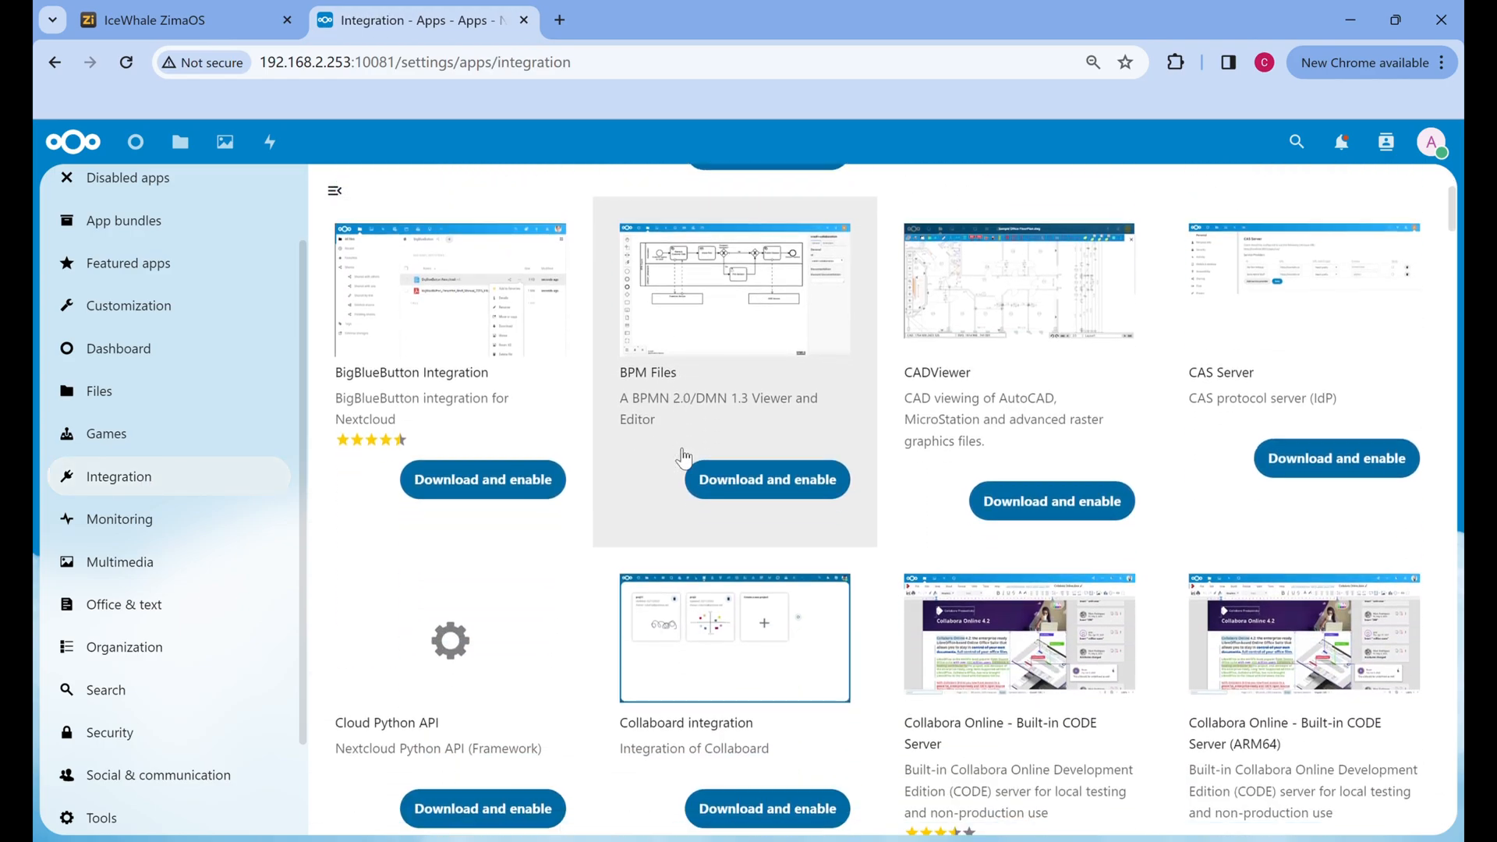
pyautogui.scroll(-3)
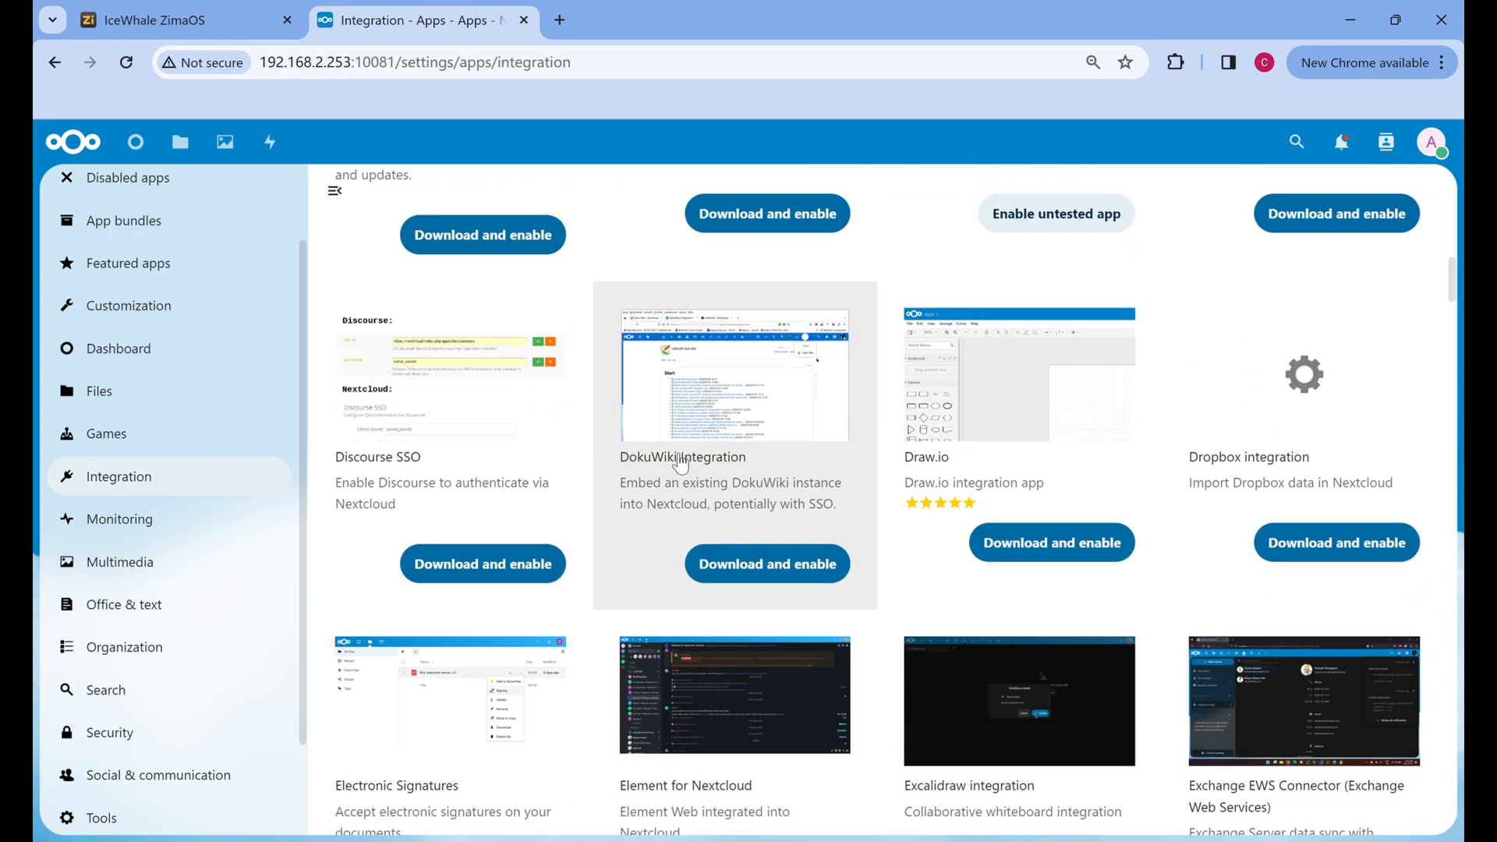
pyautogui.moveTo(656, 446)
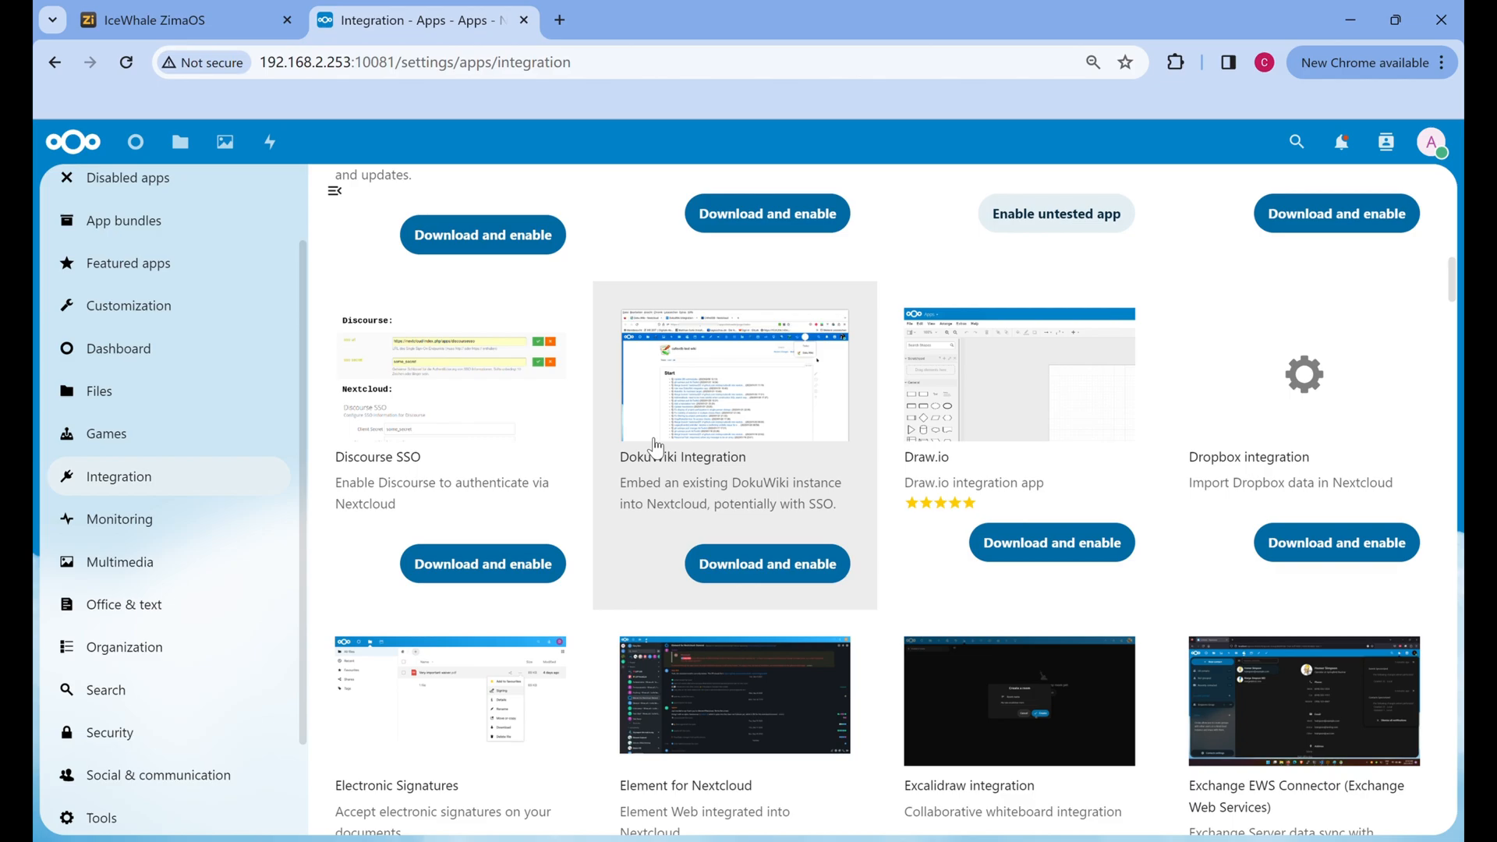
# Step: Browse the Organization category of downloadable apps
pyautogui.click(123, 645)
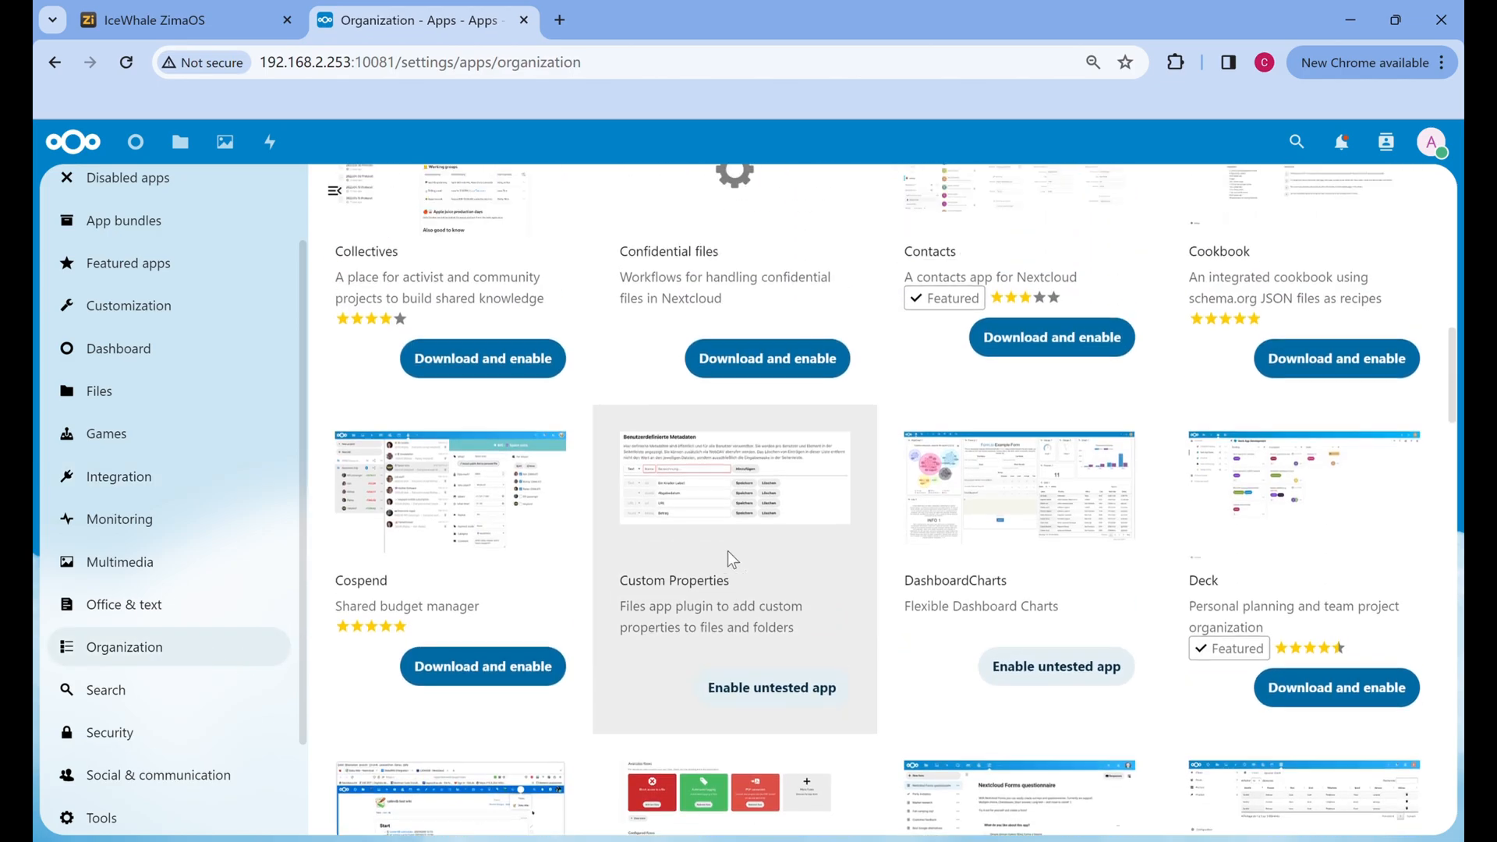
pyautogui.scroll(3)
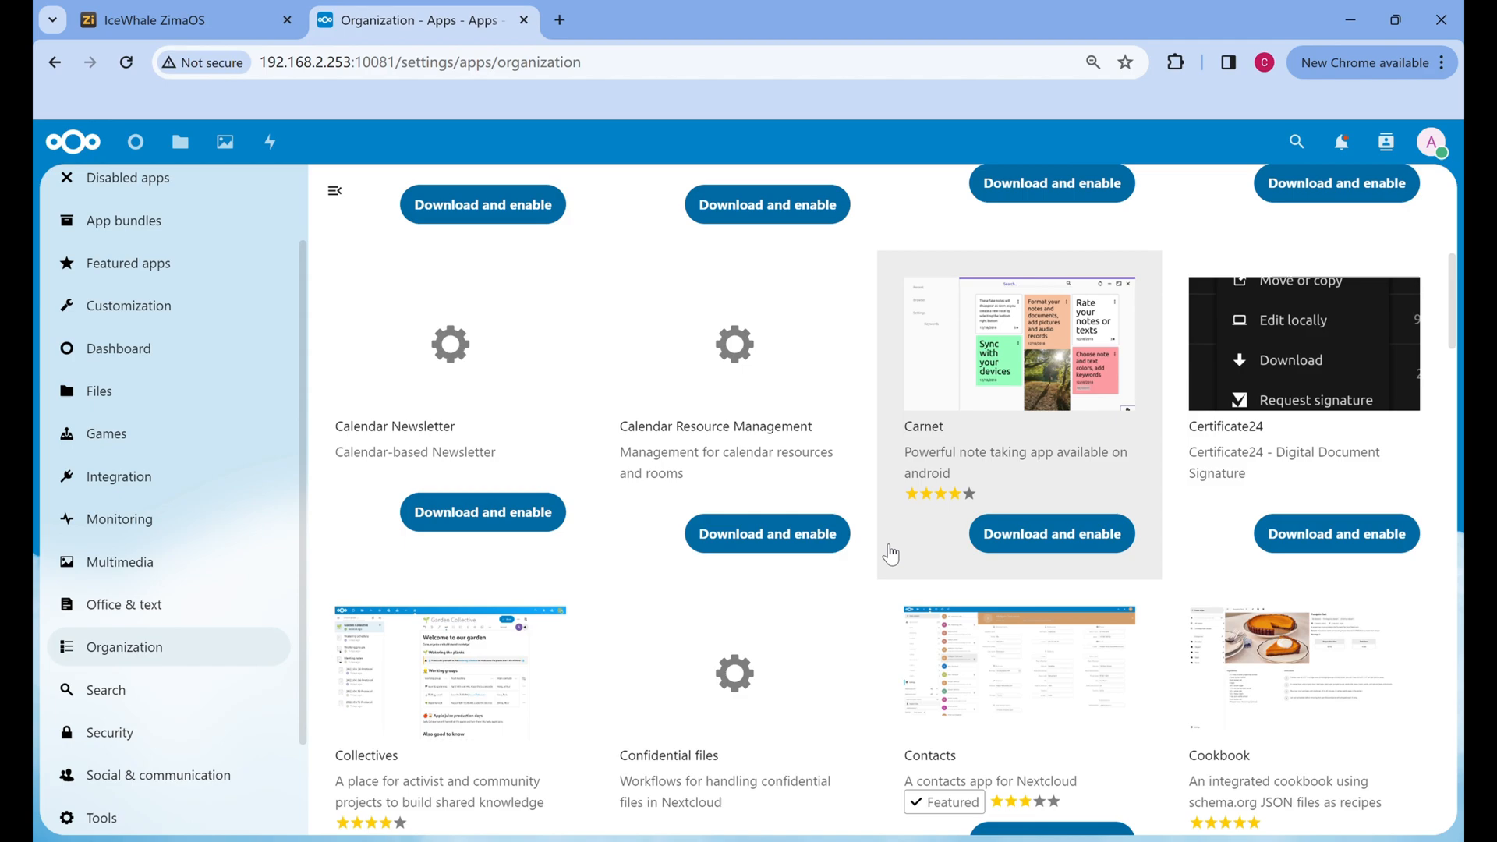
pyautogui.scroll(3)
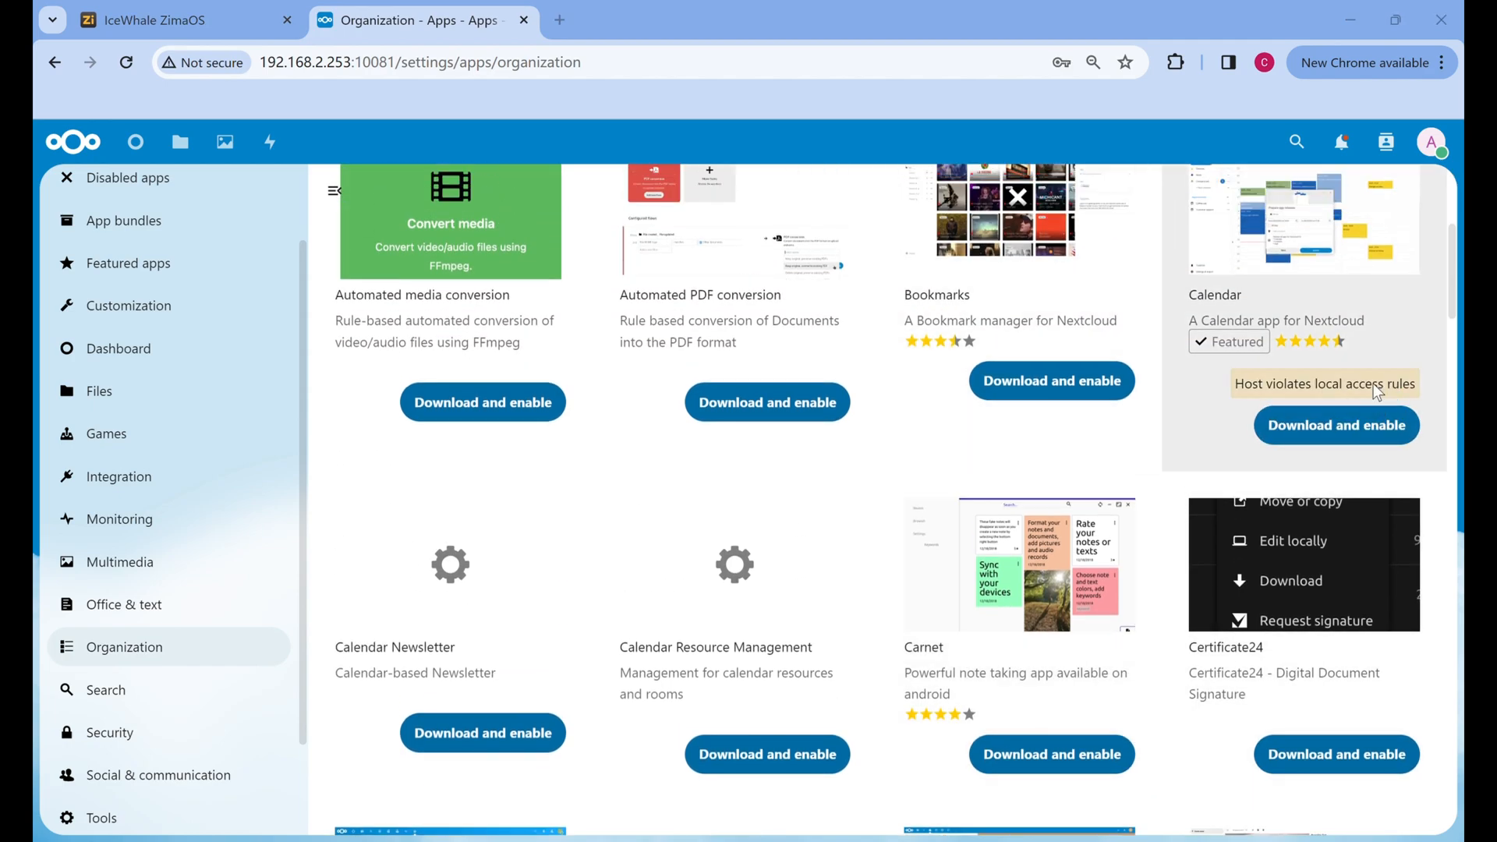